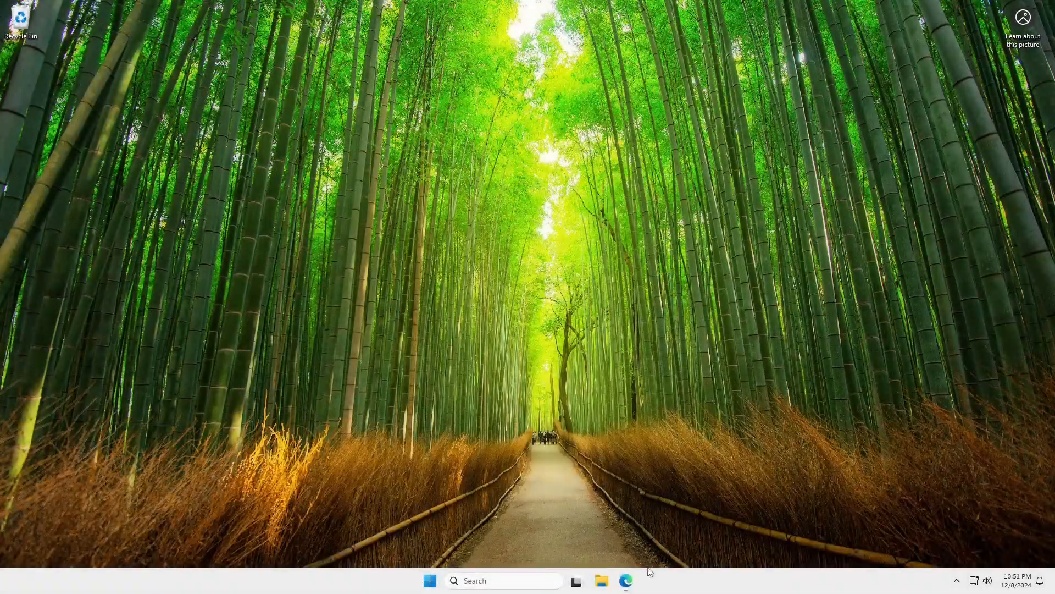
Search 'vs code download' in Edge and open the code.visualstudio.com download page
{"action": "left_click", "coordinate": [625, 580]}
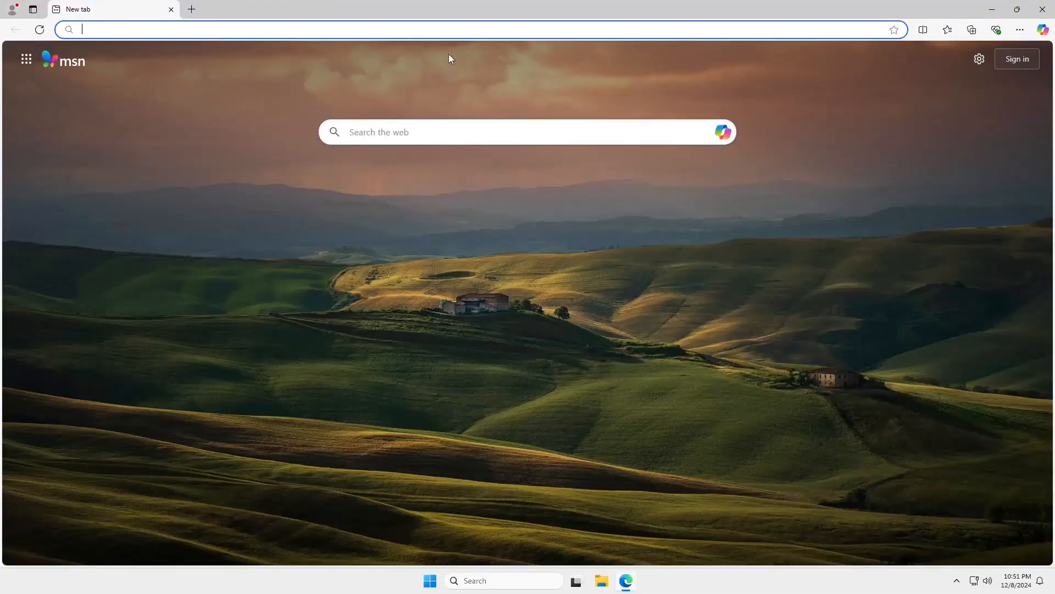
{"action": "type", "text": "vs code download"}
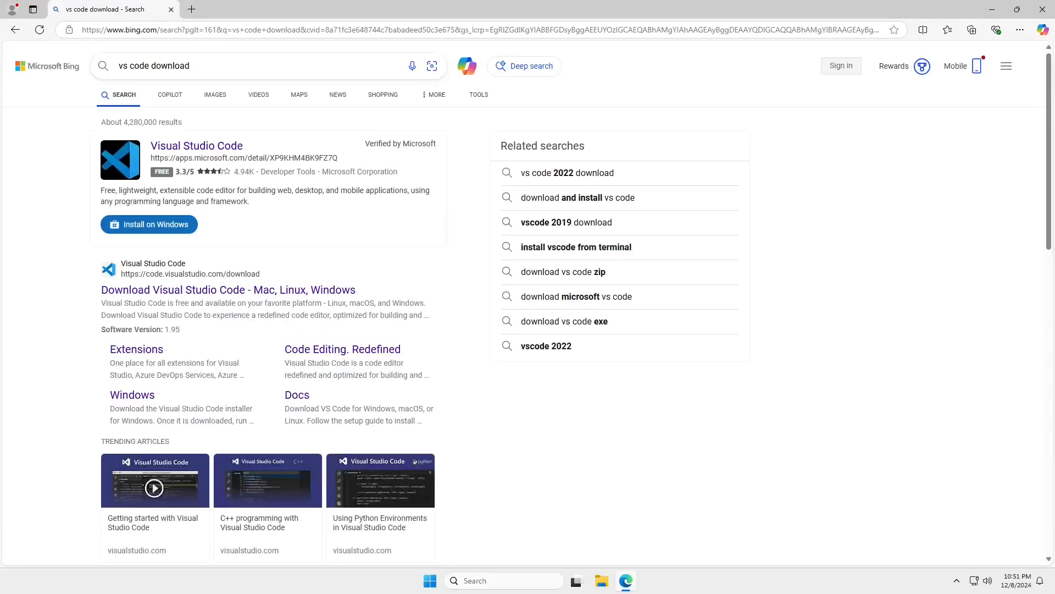
{"action": "left_click", "coordinate": [228, 290]}
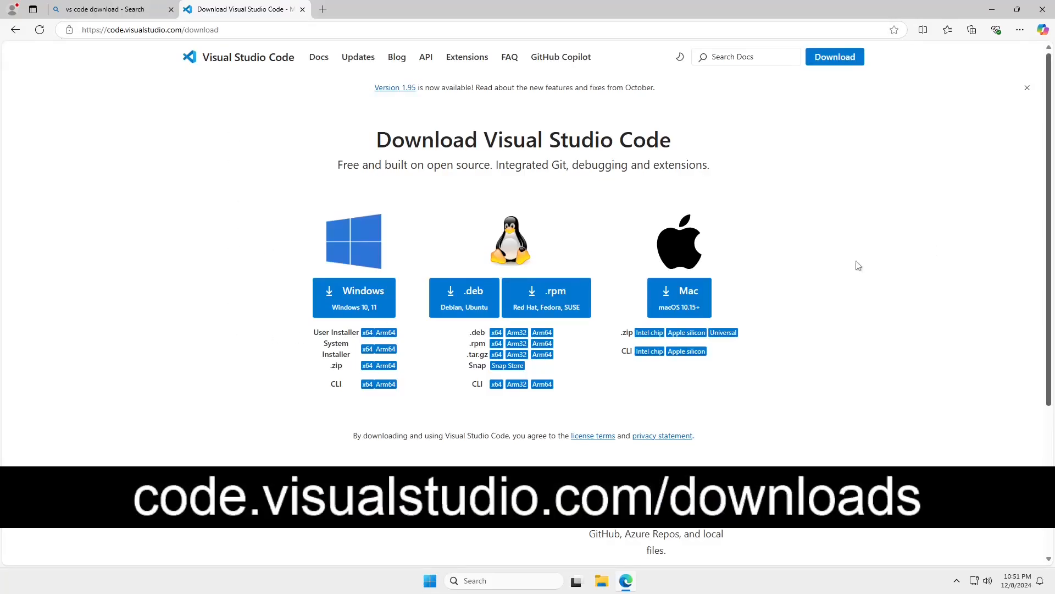
{"action": "mouse_move", "coordinate": [296, 194]}
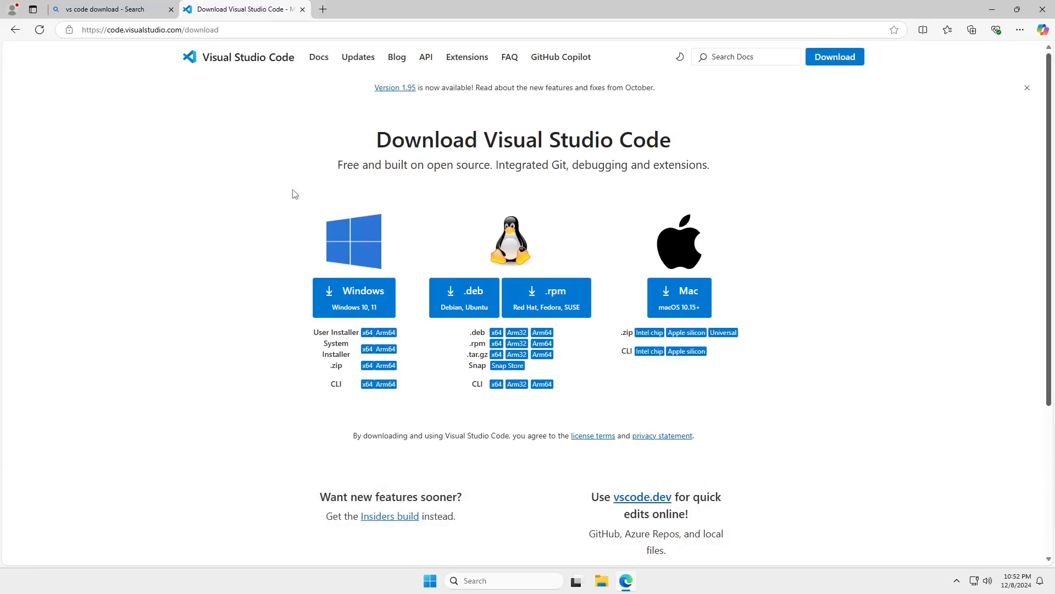
{"action": "mouse_move", "coordinate": [249, 192]}
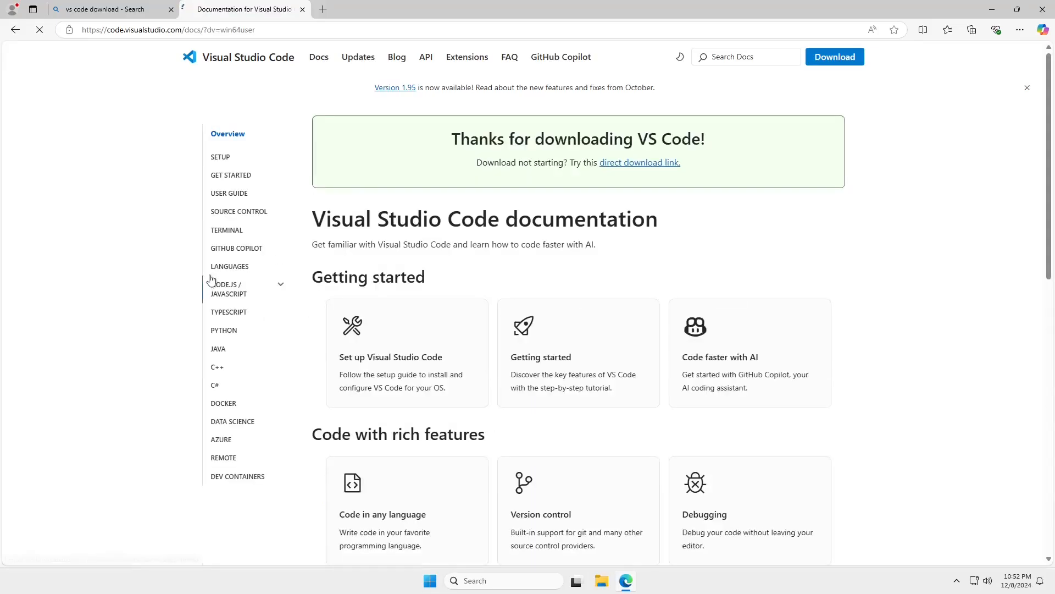
Open the finished VSCodeUserSetup-x64-1.95.3.exe from Edge's downloads list
{"action": "left_click", "coordinate": [971, 29]}
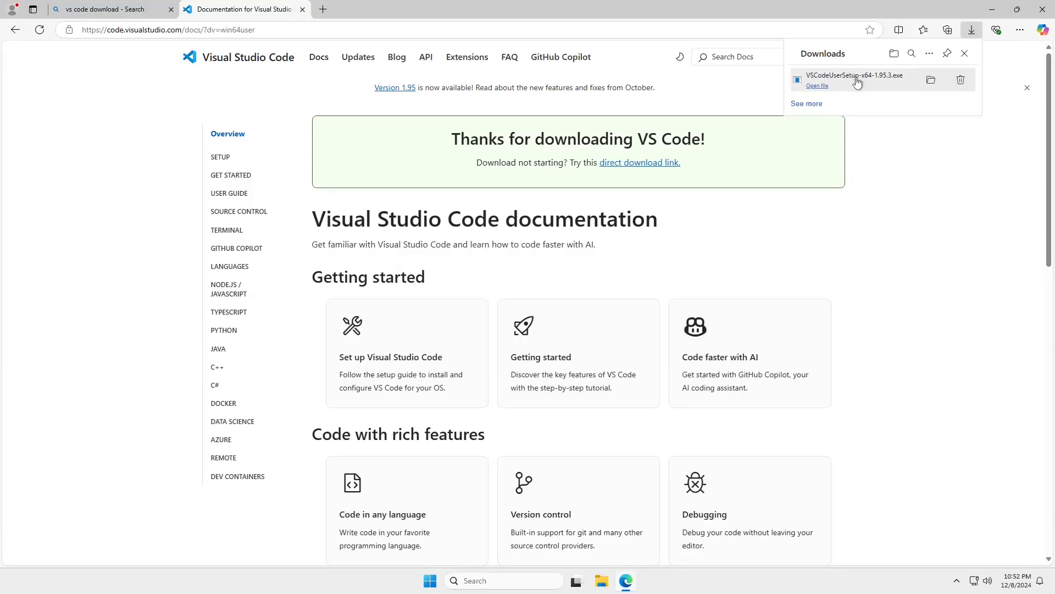
{"action": "mouse_move", "coordinate": [733, 197]}
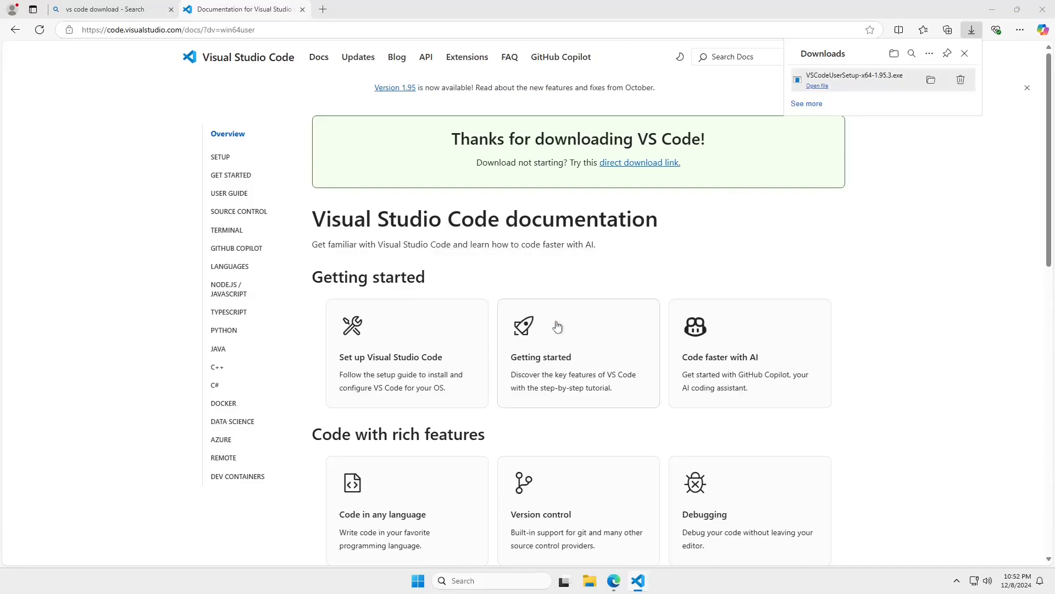
Accept the VS Code license and install, keeping the Open with Code integration enabled
{"action": "left_click", "coordinate": [816, 86]}
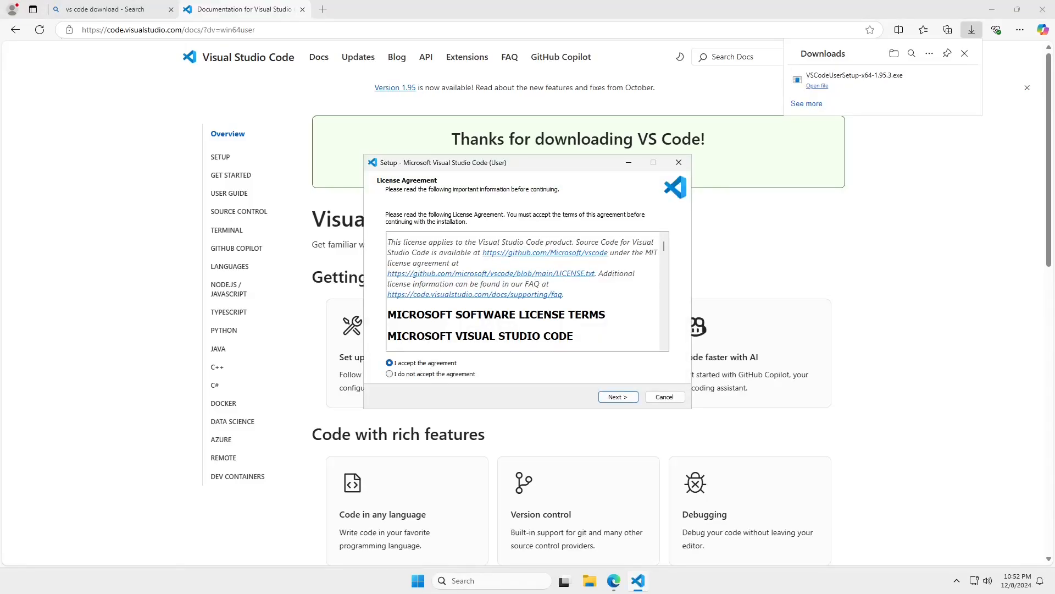
{"action": "left_click", "coordinate": [617, 397]}
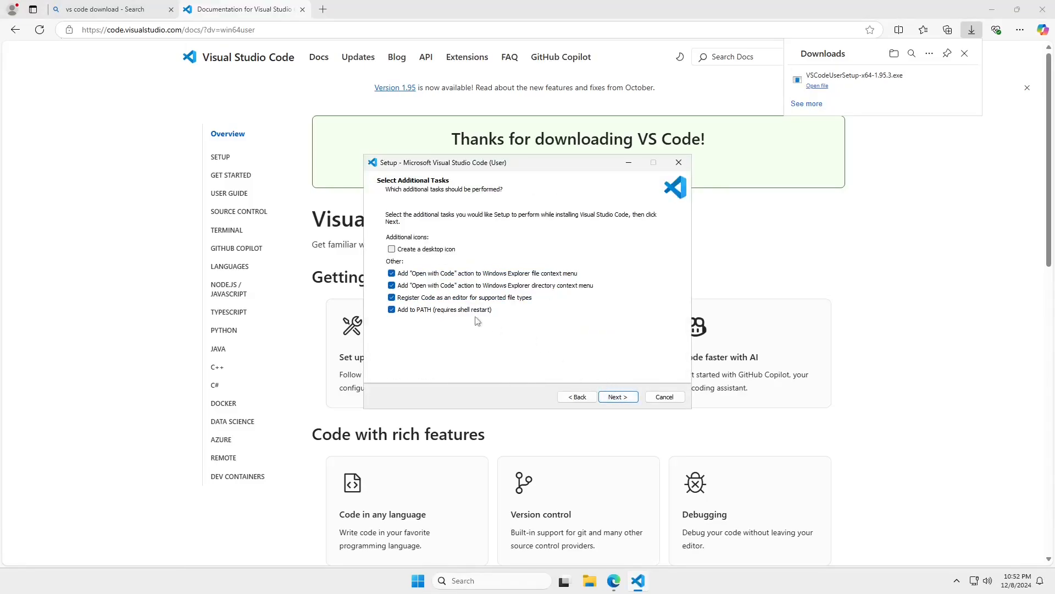
{"action": "left_click", "coordinate": [391, 273]}
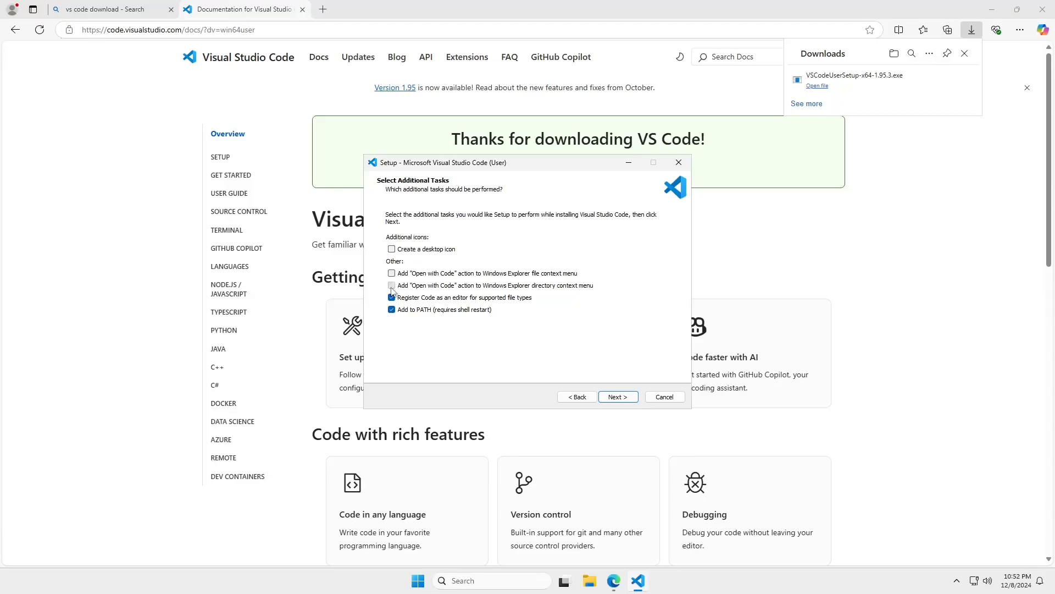
{"action": "left_click", "coordinate": [391, 284]}
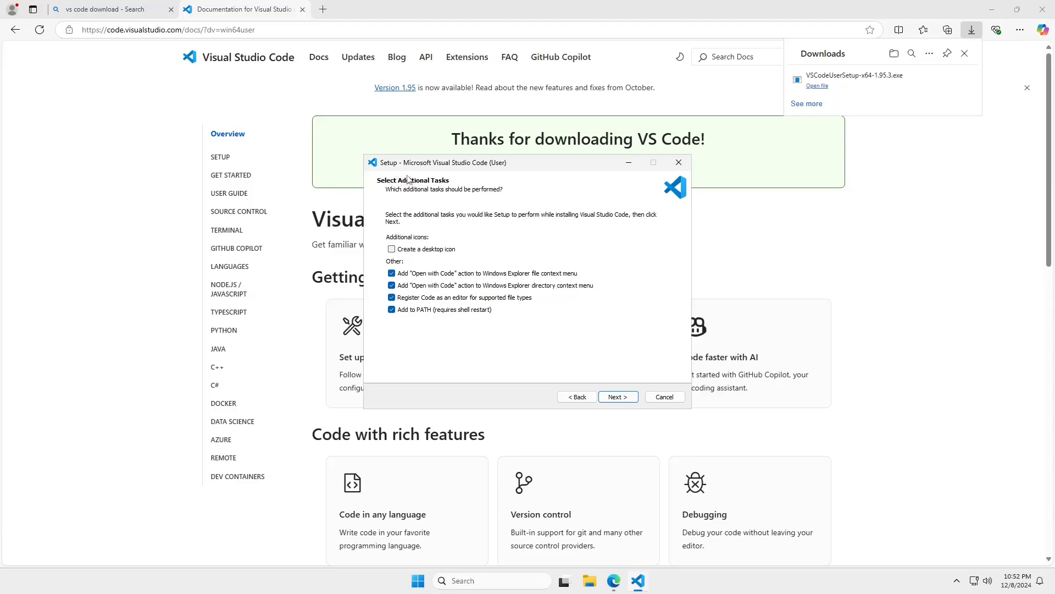
{"action": "mouse_move", "coordinate": [434, 281]}
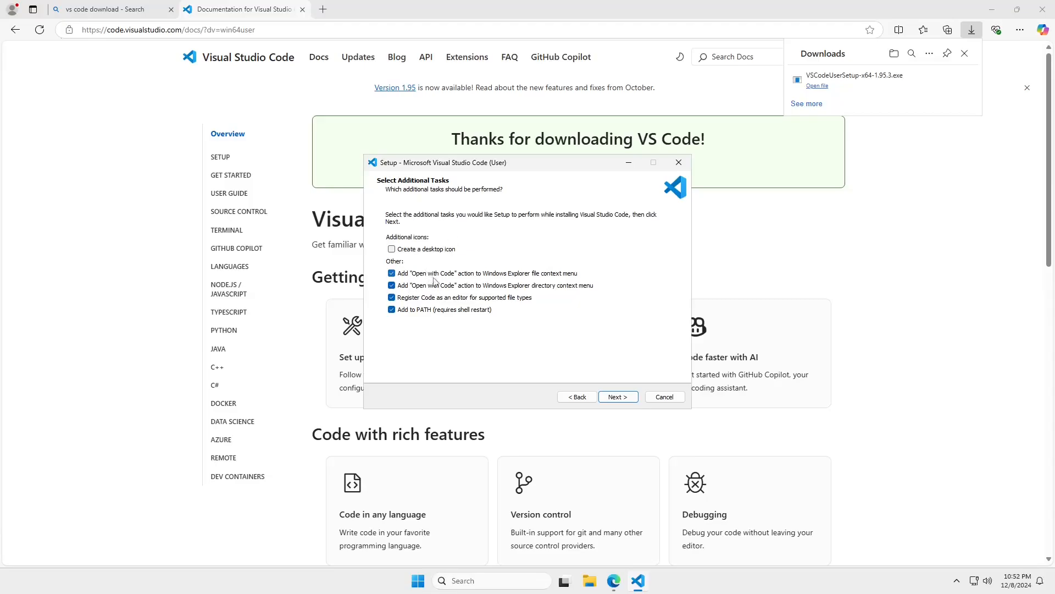
{"action": "mouse_move", "coordinate": [497, 282]}
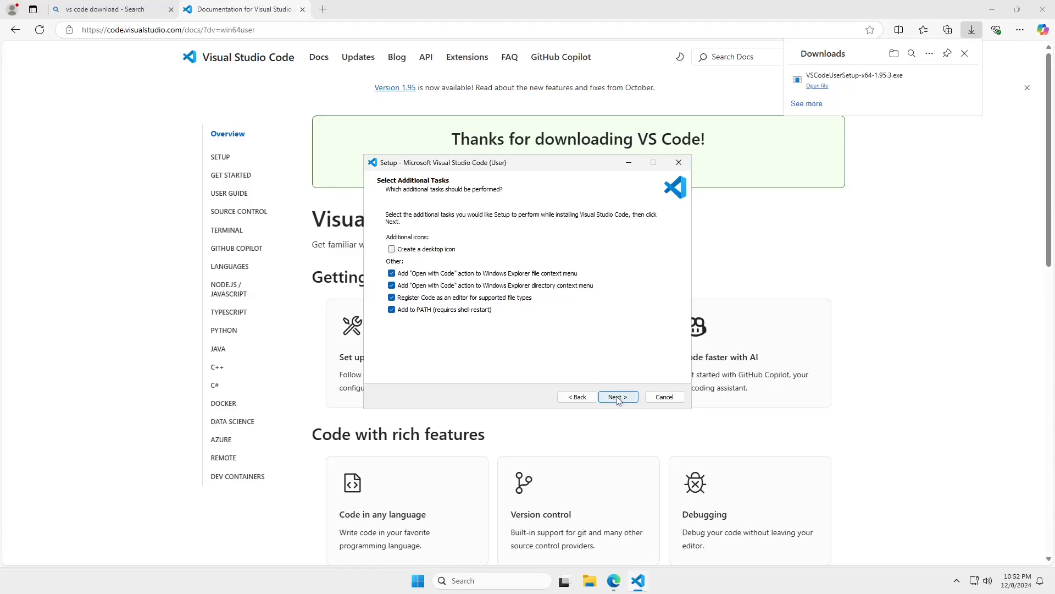
{"action": "left_click", "coordinate": [617, 396]}
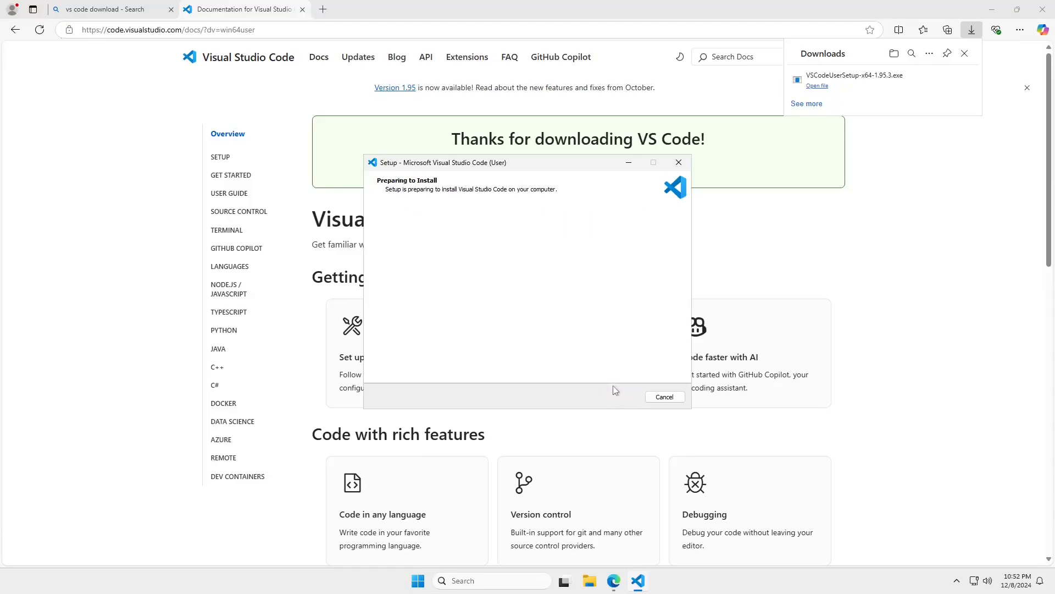
{"action": "mouse_move", "coordinate": [539, 316]}
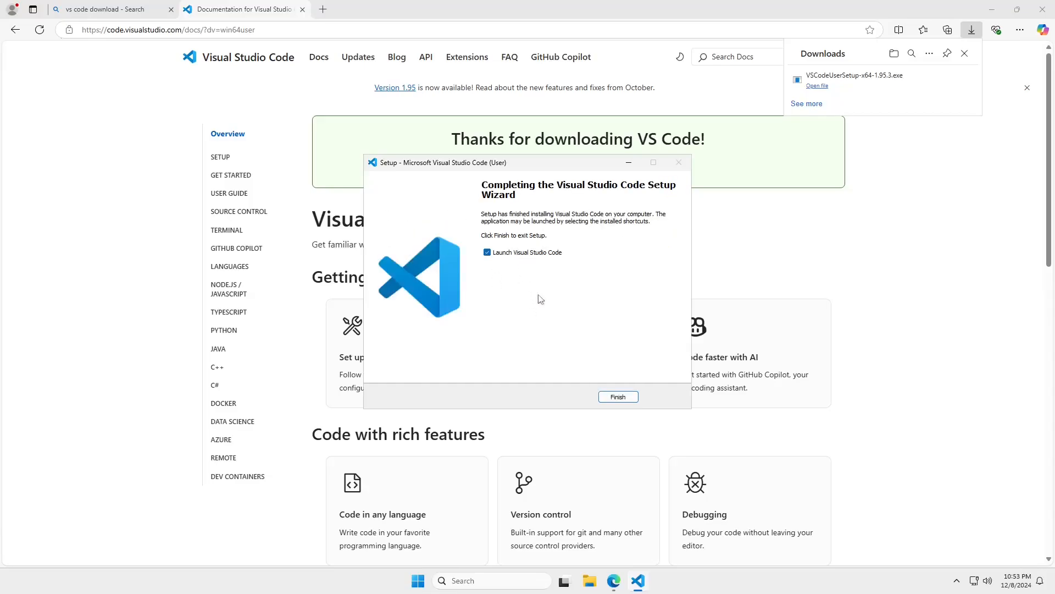
Finish setup to launch VS Code and close the Setup VS Code walkthrough tab
{"action": "left_click", "coordinate": [617, 396]}
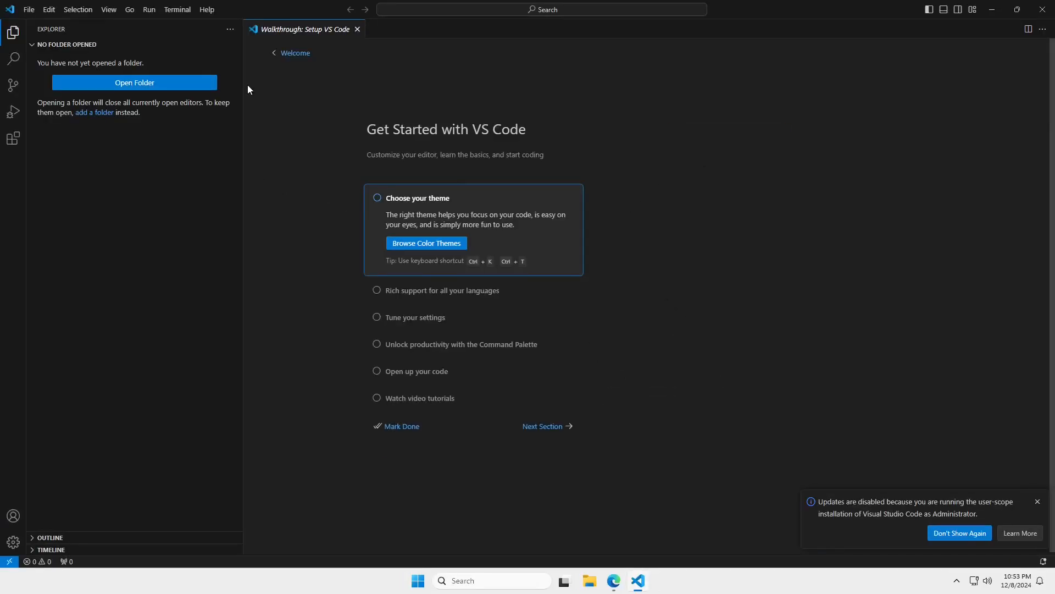
{"action": "left_click", "coordinate": [425, 243]}
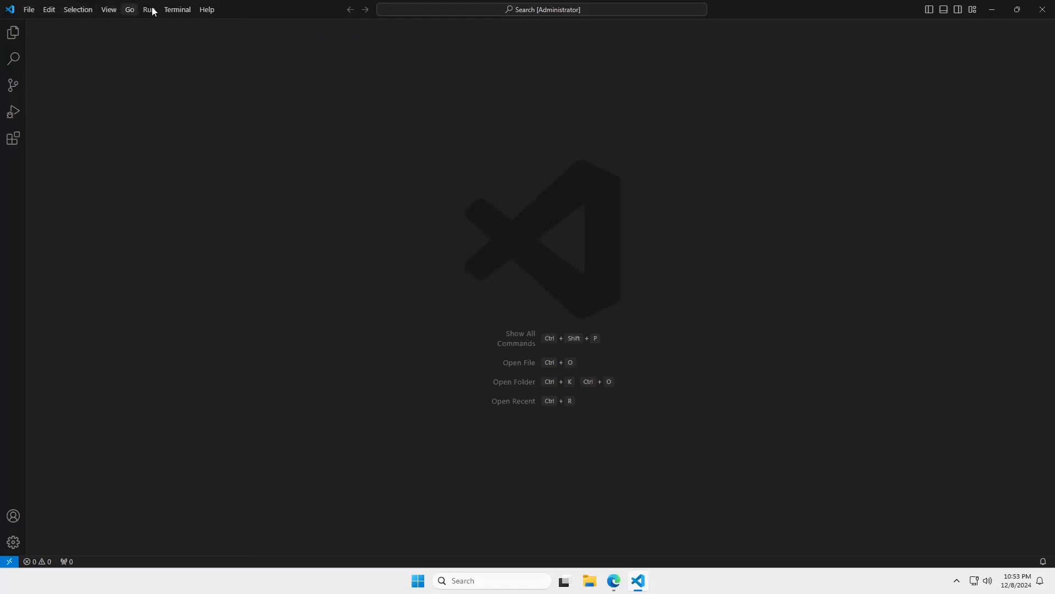
{"action": "mouse_move", "coordinate": [29, 10]}
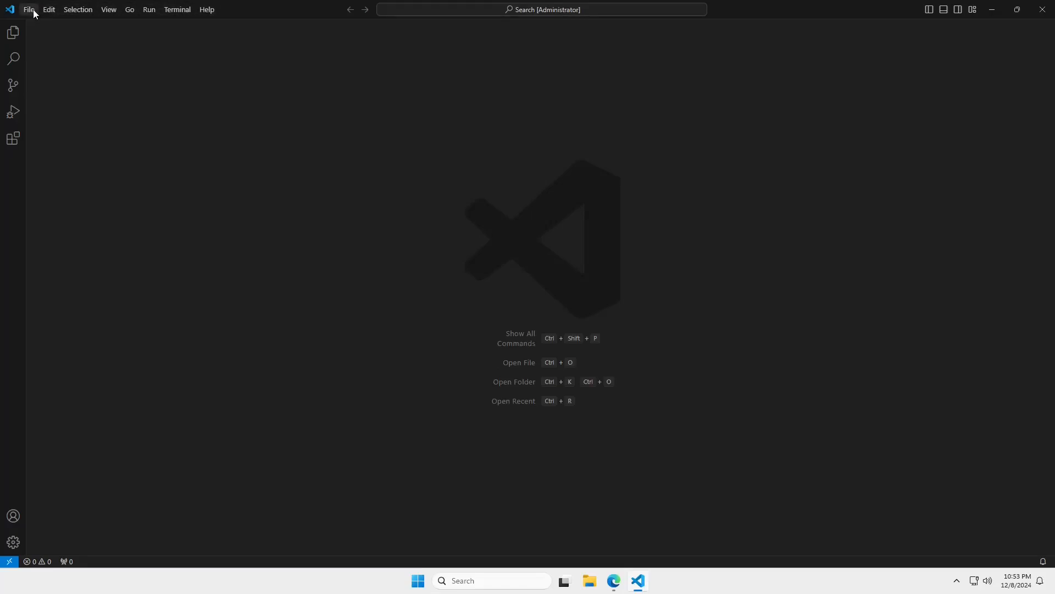
{"action": "mouse_move", "coordinate": [13, 58]}
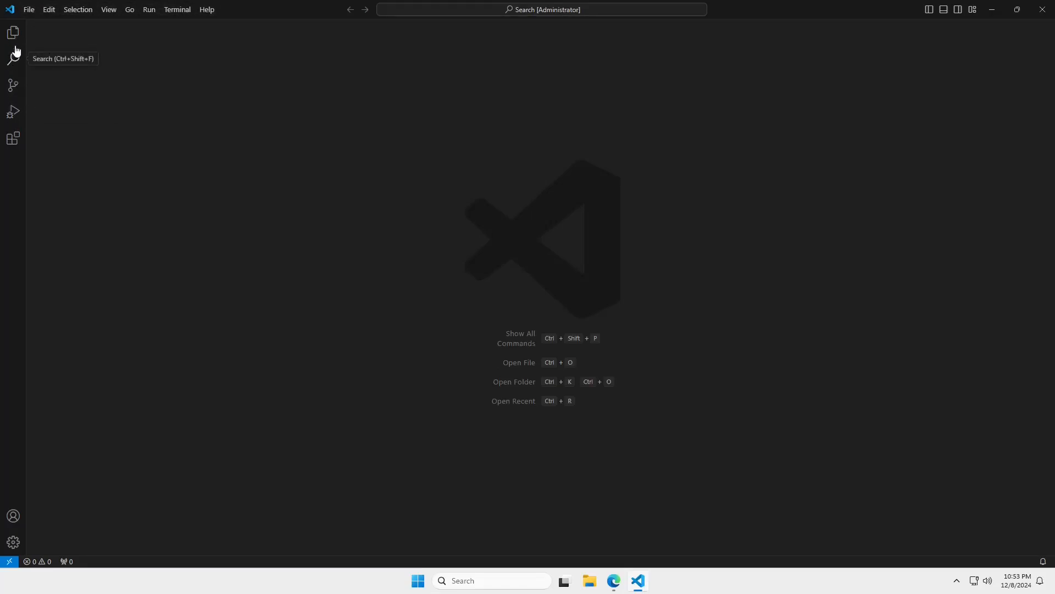
{"action": "mouse_move", "coordinate": [13, 138]}
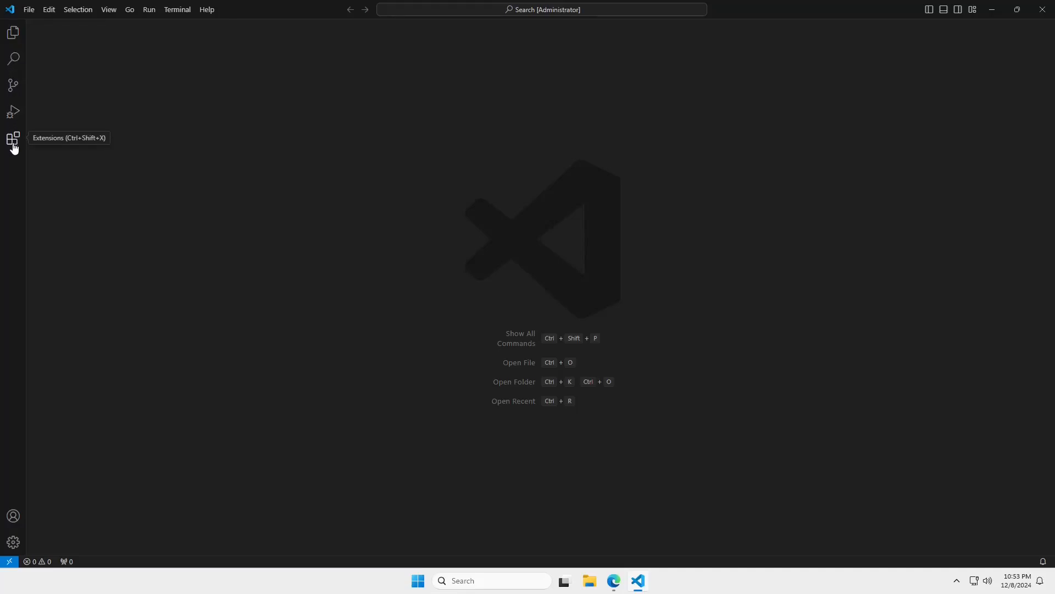
{"action": "mouse_move", "coordinate": [13, 86]}
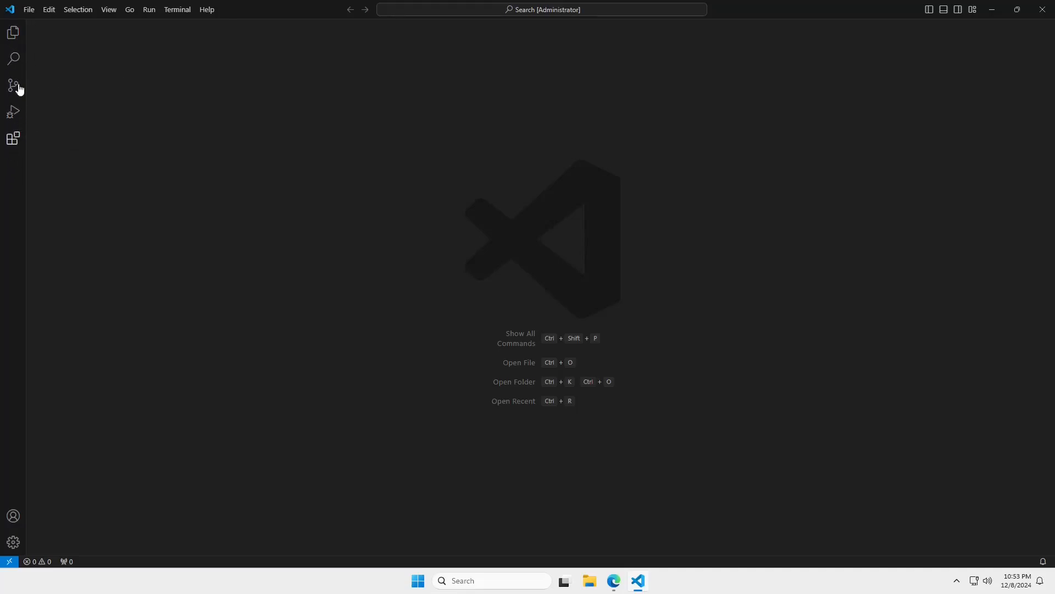
{"action": "mouse_move", "coordinate": [13, 138]}
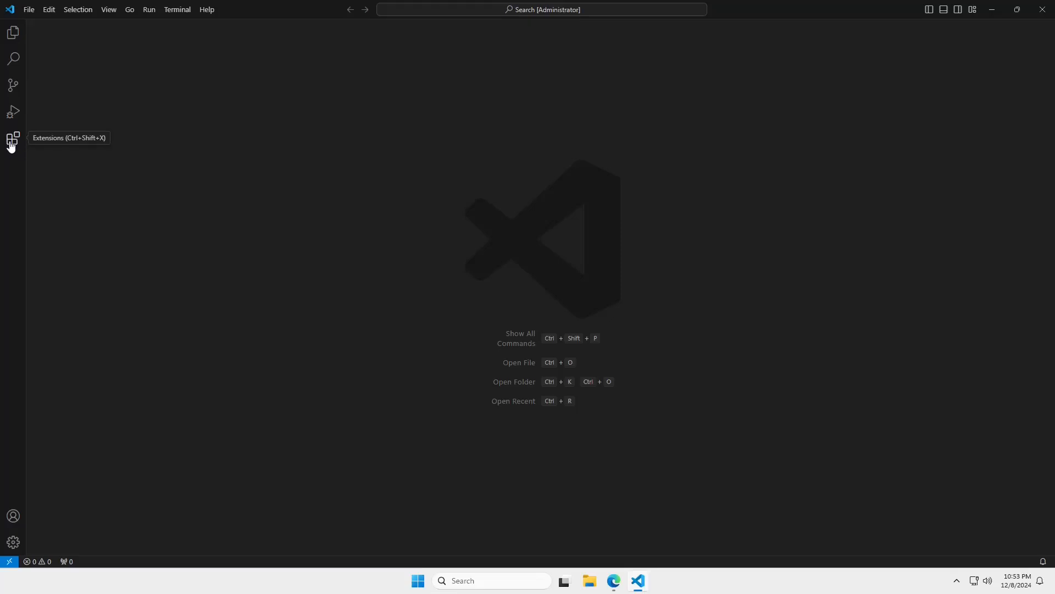
Search the Marketplace for 'ibm i' and install the IBM i Development Pack
{"action": "left_click", "coordinate": [12, 138]}
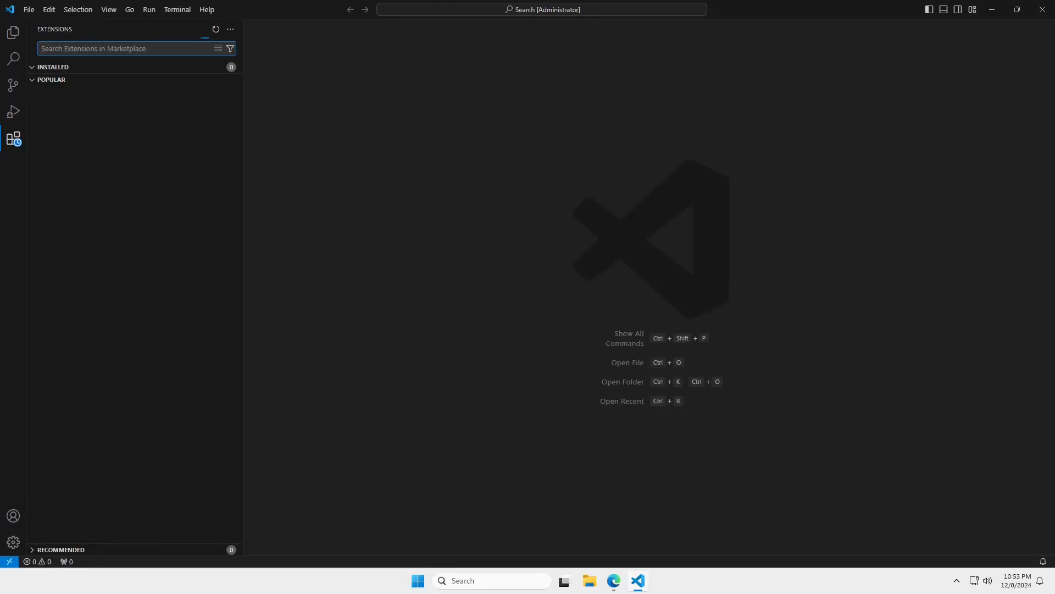
{"action": "type", "text": "ibm i development pack"}
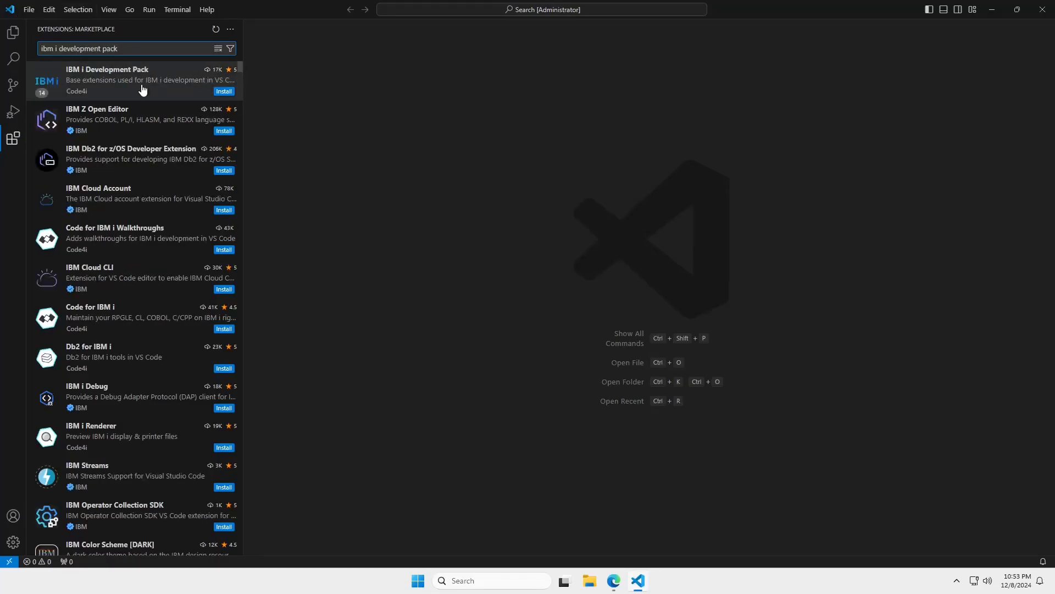
{"action": "left_click", "coordinate": [106, 79]}
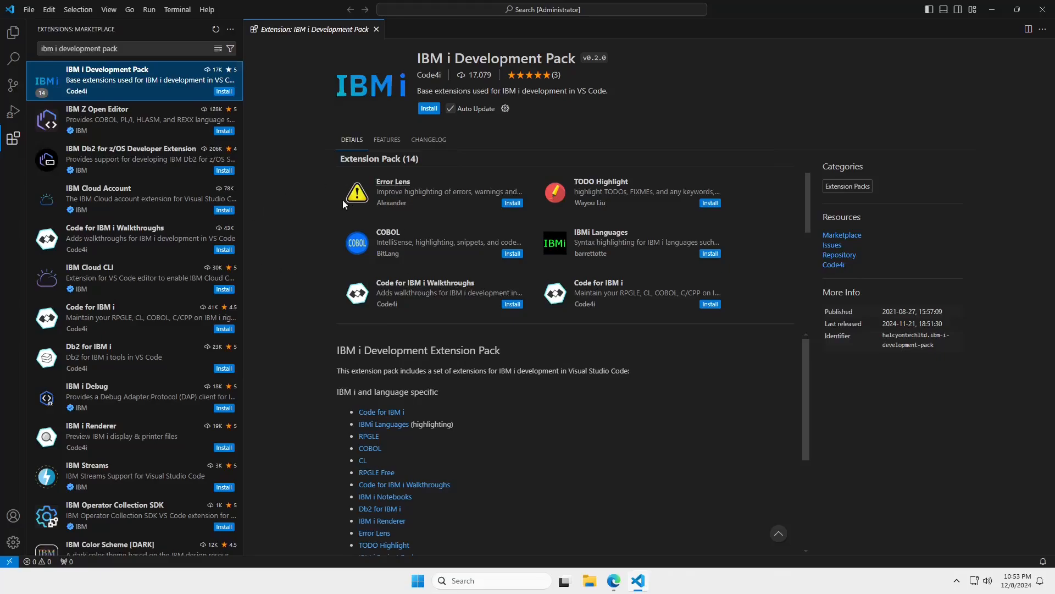
{"action": "mouse_move", "coordinate": [454, 204]}
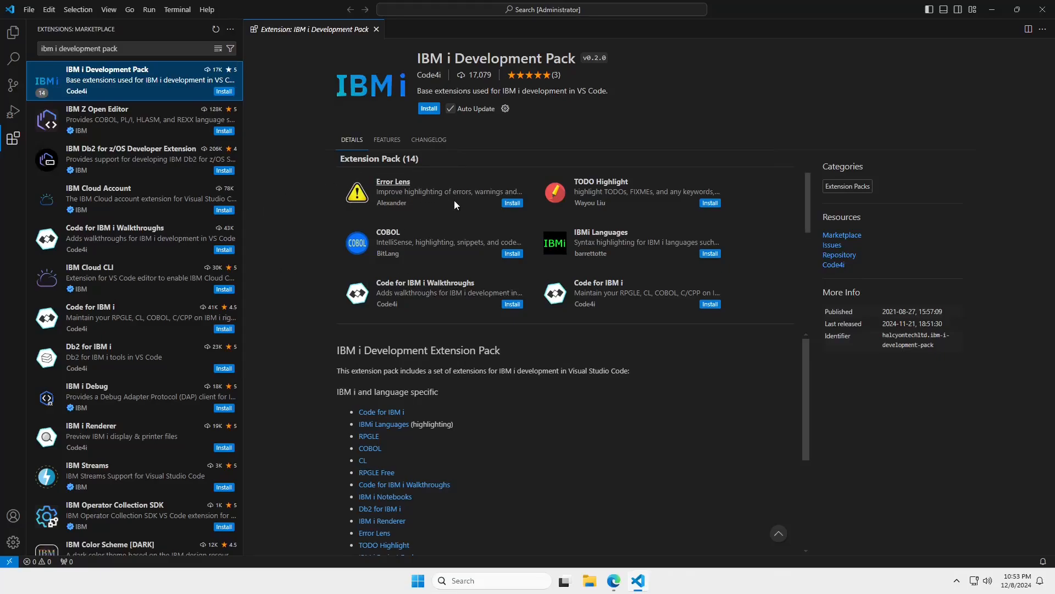
{"action": "scroll", "scroll_direction": "down", "scroll_amount": 3}
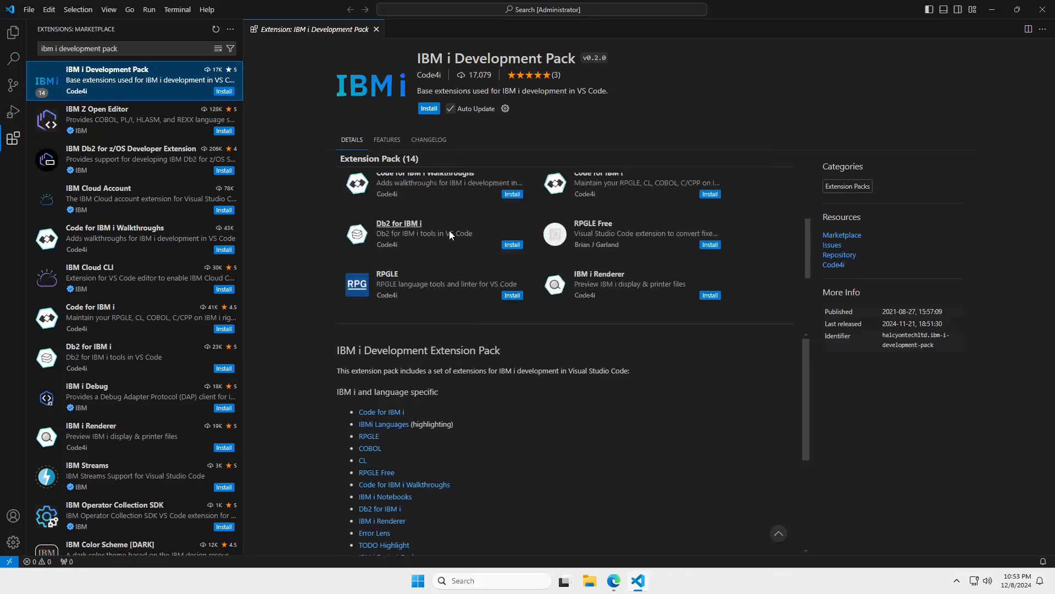
{"action": "scroll", "scroll_direction": "up", "scroll_amount": 3}
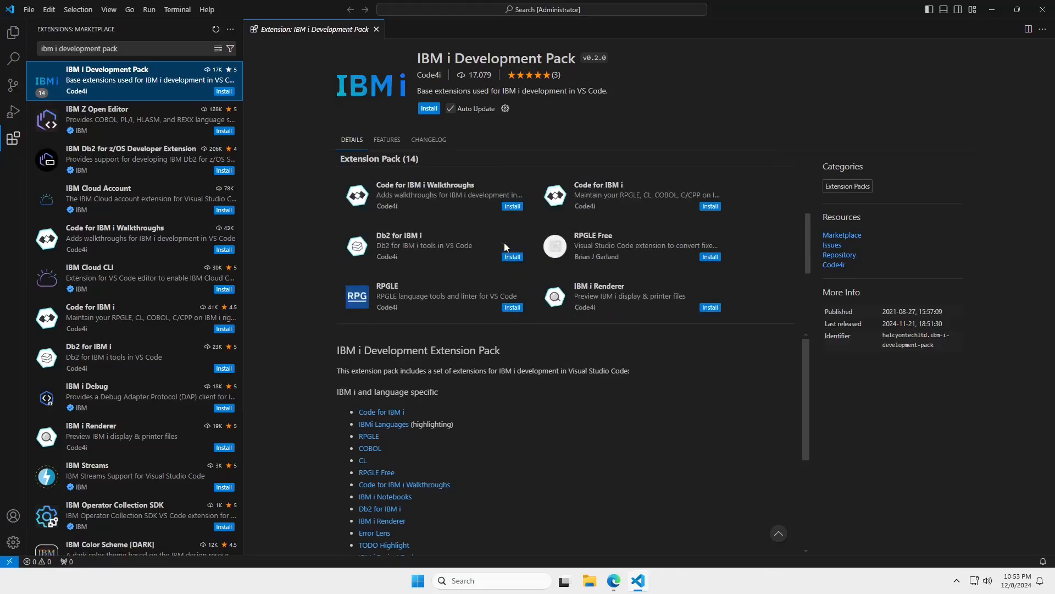
{"action": "left_click", "coordinate": [429, 107]}
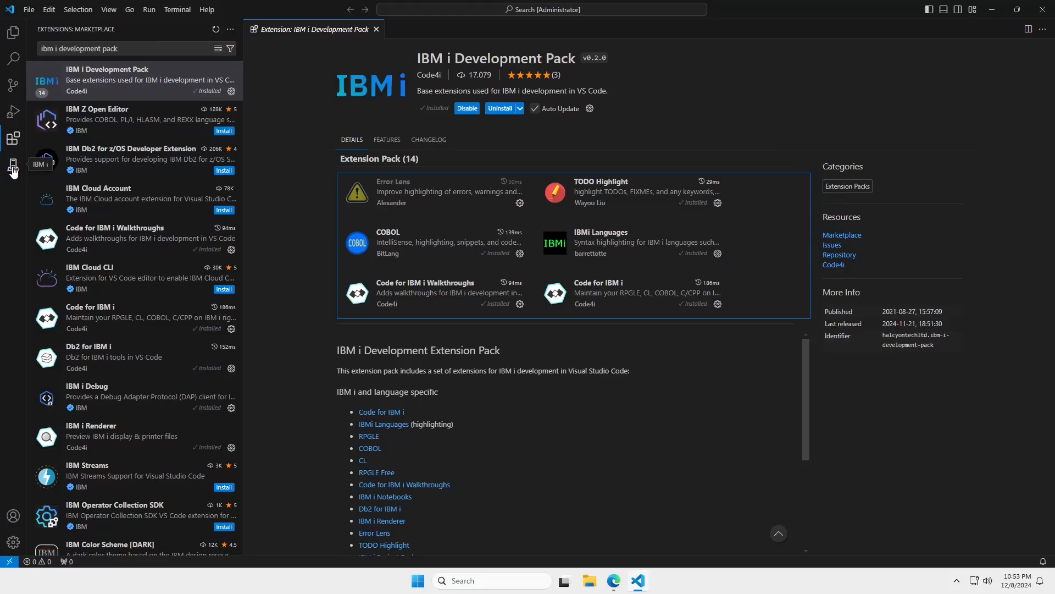
Show the IBM i sidebar, browse Help and Support, and close the Development Pack tab
{"action": "left_click", "coordinate": [13, 165]}
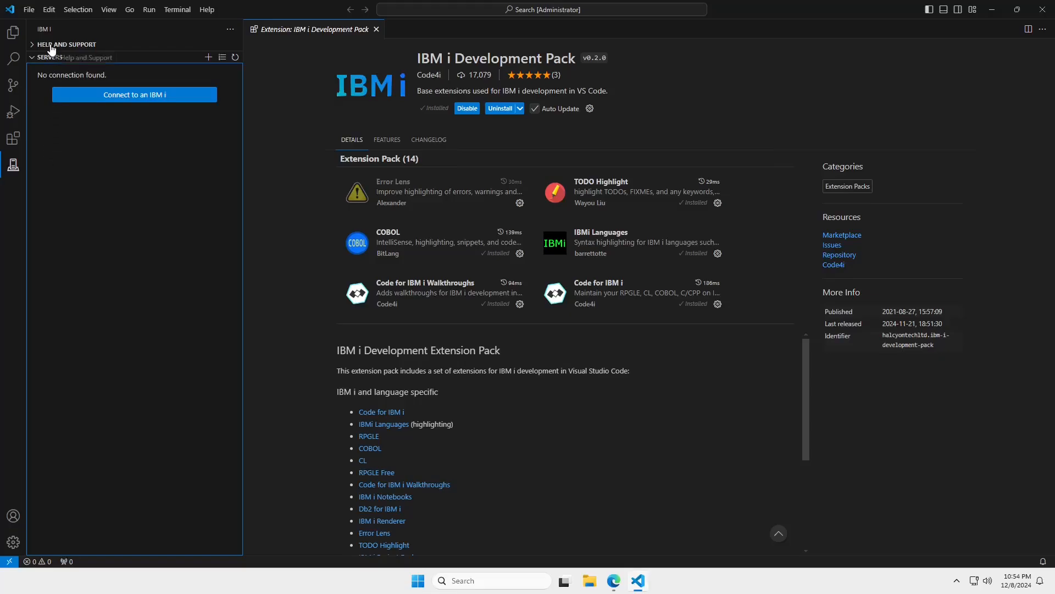
{"action": "left_click", "coordinate": [66, 44]}
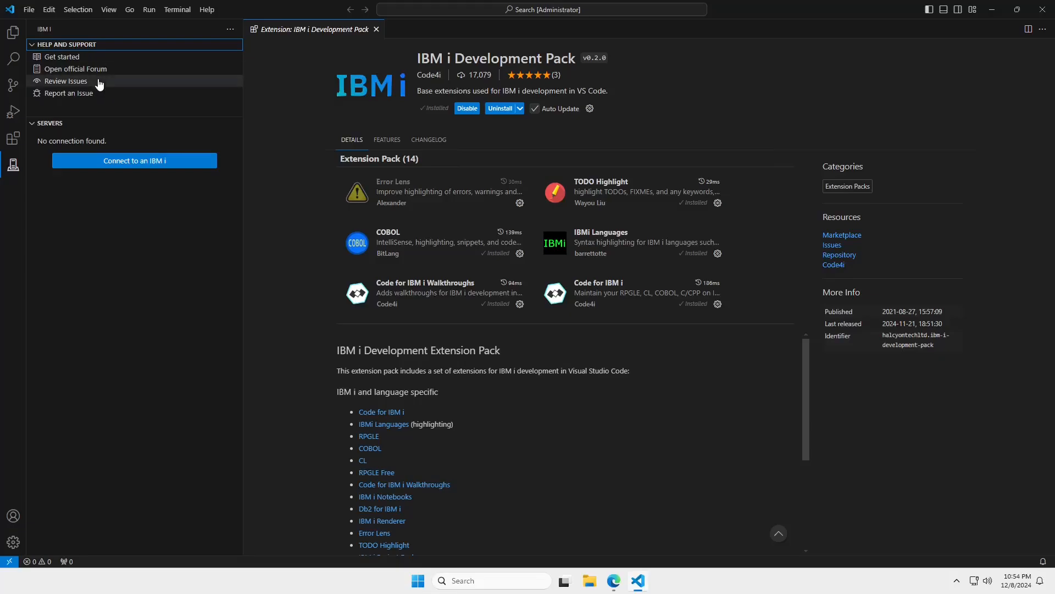
{"action": "mouse_move", "coordinate": [105, 92]}
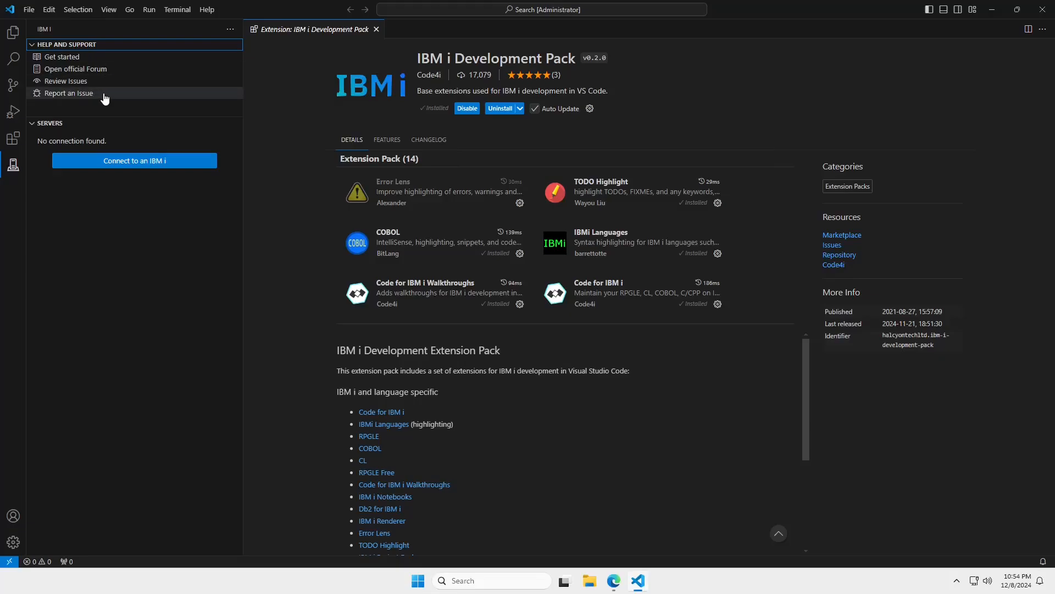
{"action": "mouse_move", "coordinate": [54, 99]}
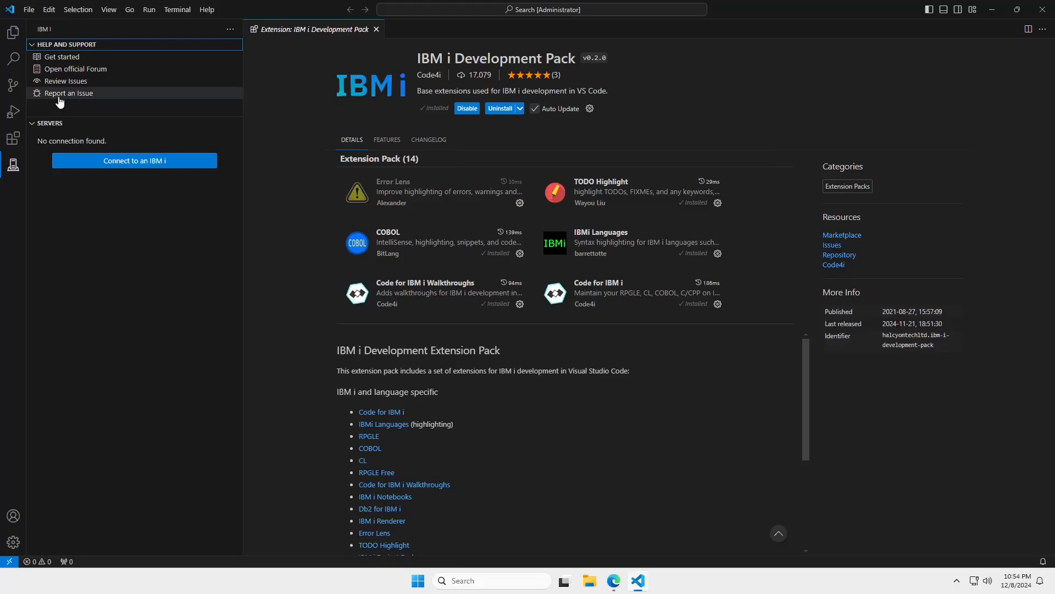
{"action": "mouse_move", "coordinate": [54, 101]}
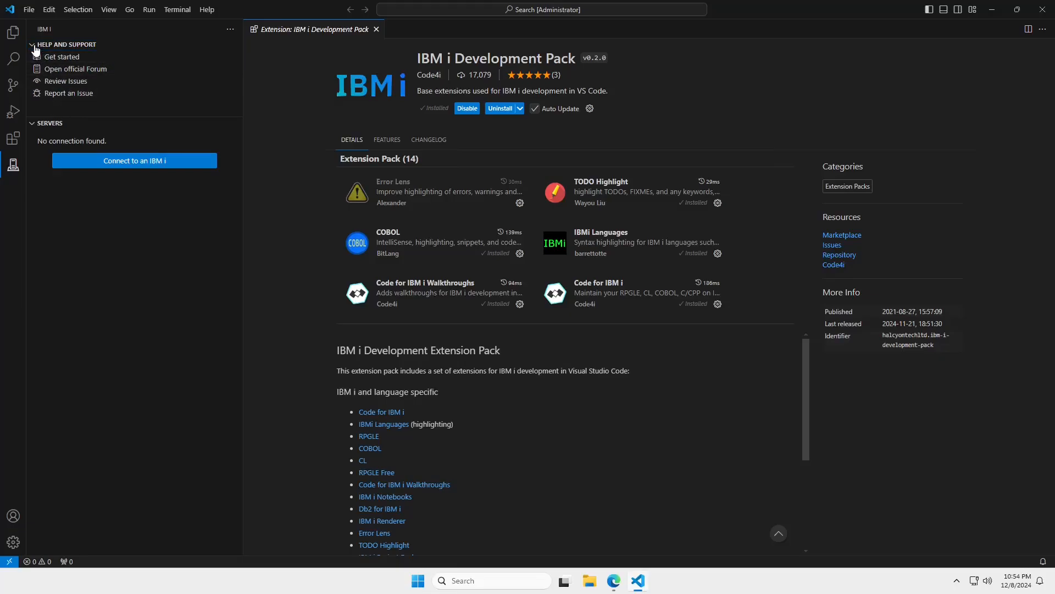
{"action": "left_click", "coordinate": [67, 45]}
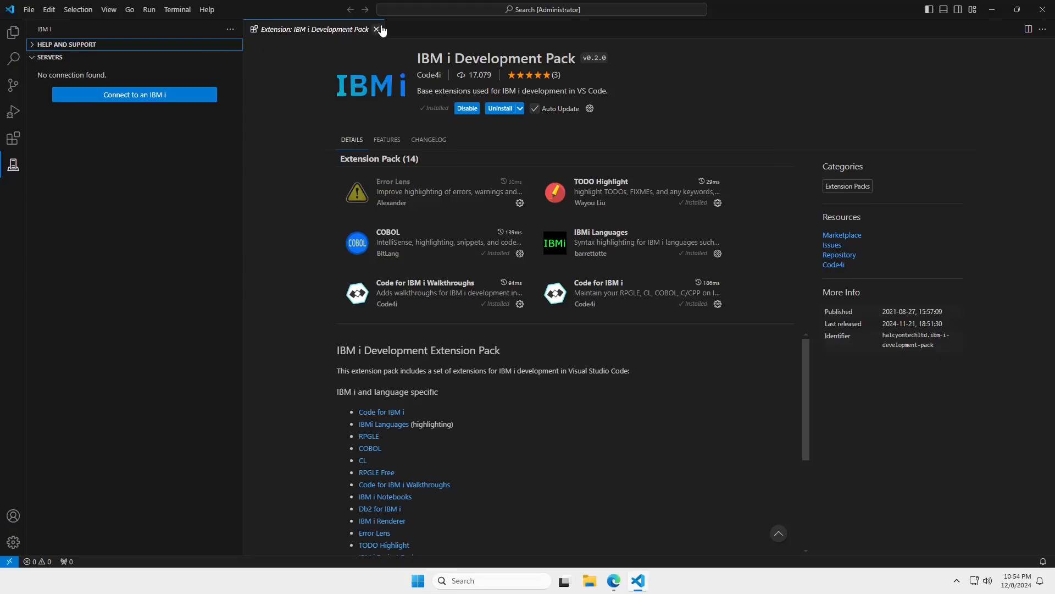
{"action": "left_click", "coordinate": [377, 29]}
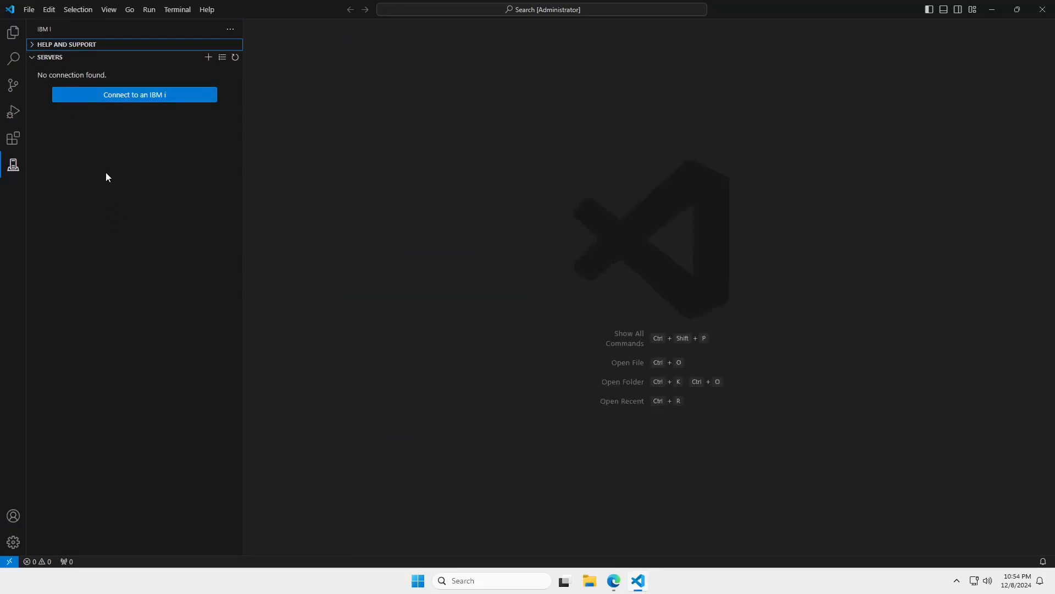
{"action": "mouse_move", "coordinate": [90, 129]}
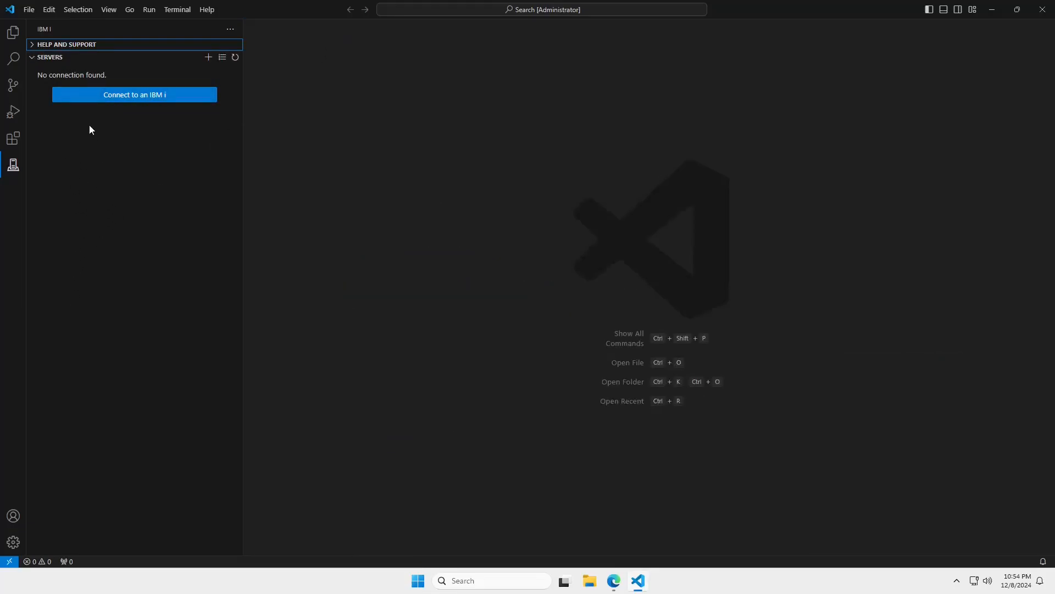
{"action": "mouse_move", "coordinate": [134, 94]}
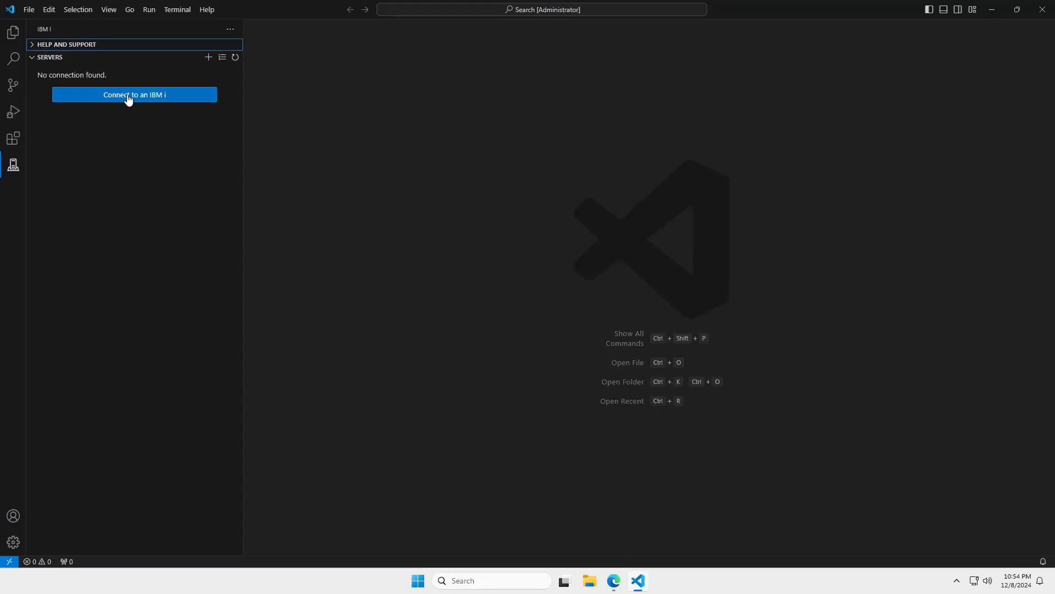
Fill in host, SSH port and password for a new IBM i connection without saving the password
{"action": "left_click", "coordinate": [135, 94]}
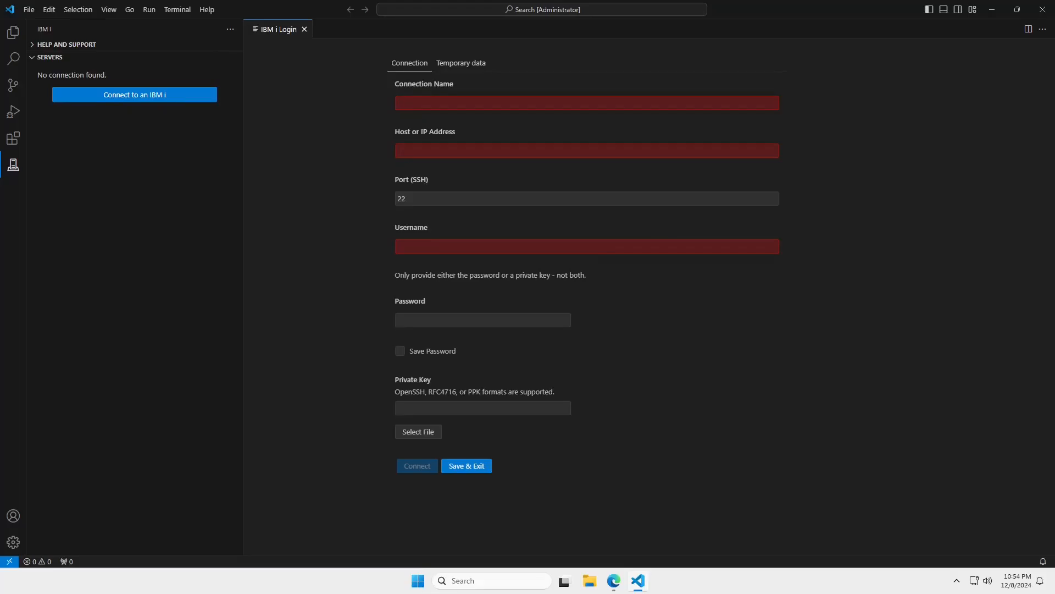
{"action": "left_click", "coordinate": [585, 102]}
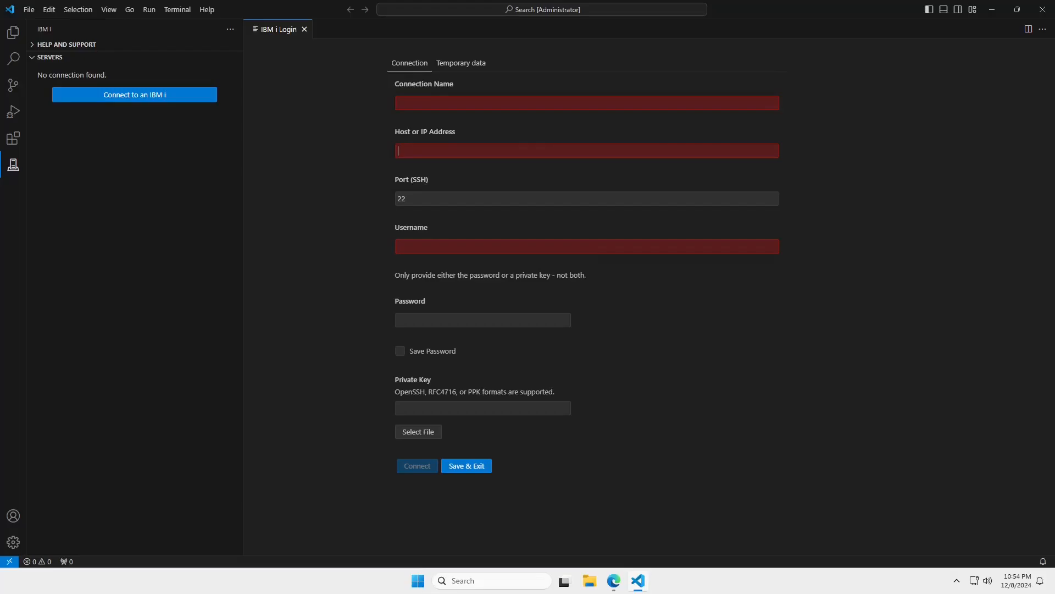
{"action": "mouse_move", "coordinate": [419, 209]}
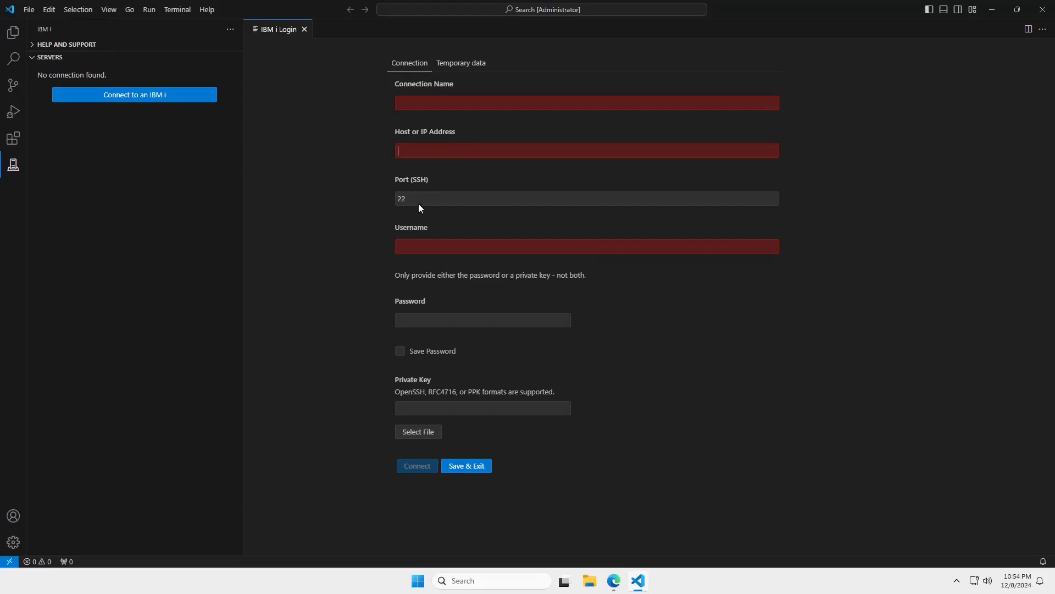
{"action": "left_click", "coordinate": [587, 198]}
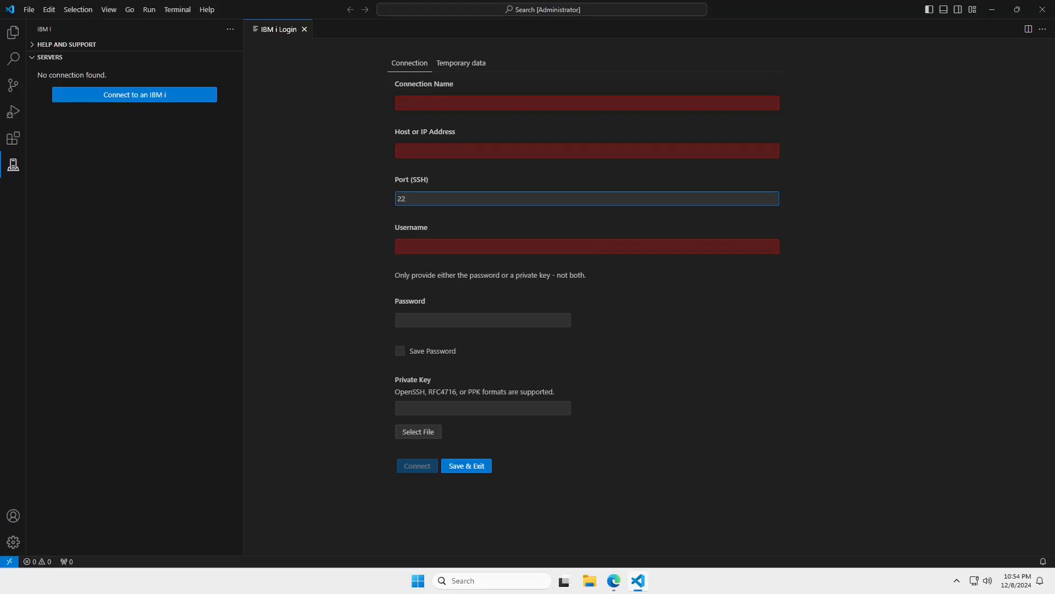
{"action": "left_click", "coordinate": [586, 198]}
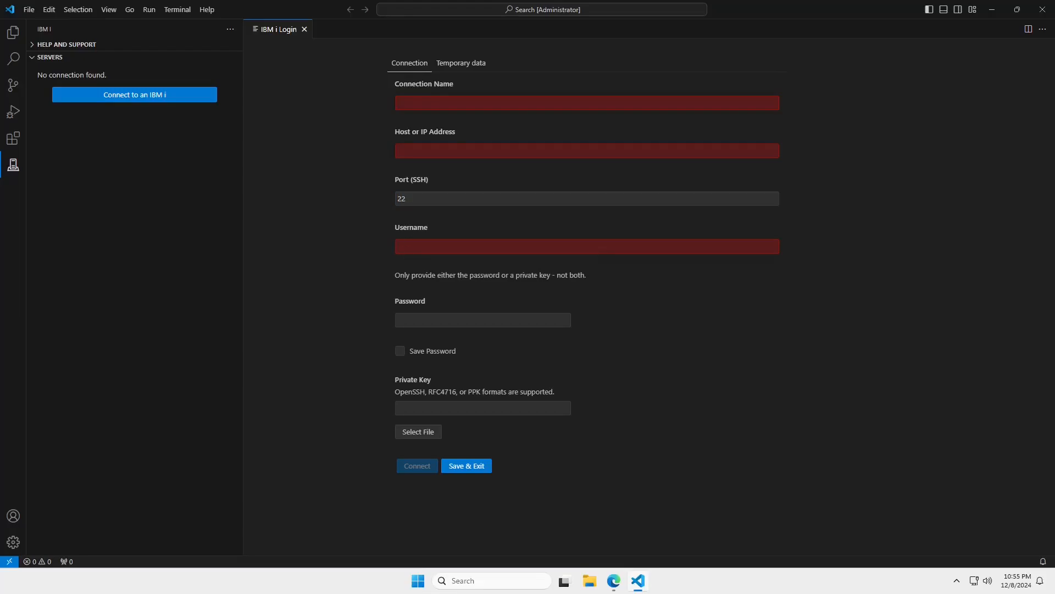
{"action": "left_click", "coordinate": [482, 320]}
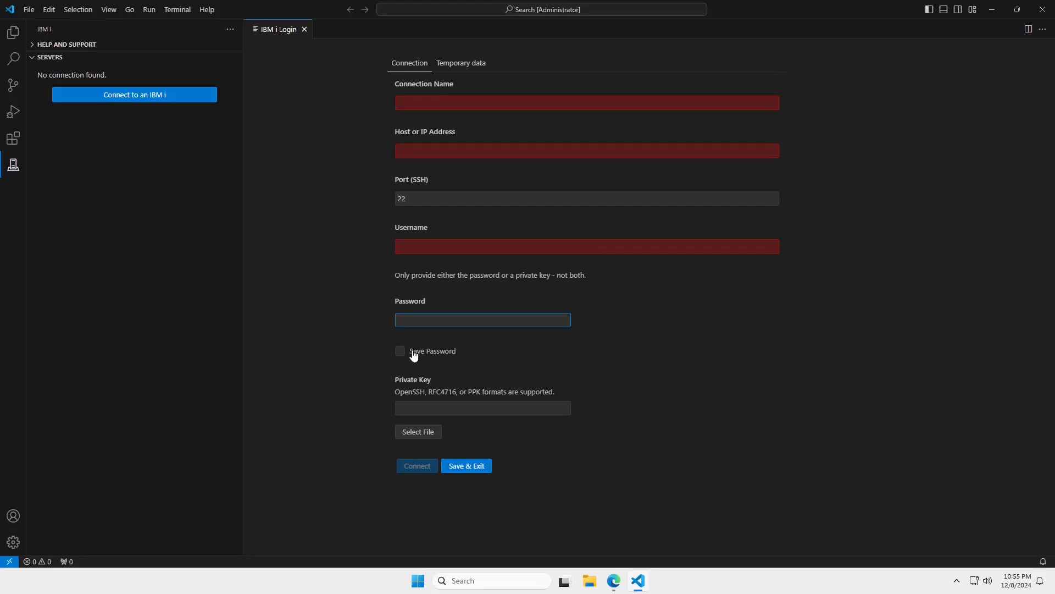
{"action": "left_click", "coordinate": [399, 351]}
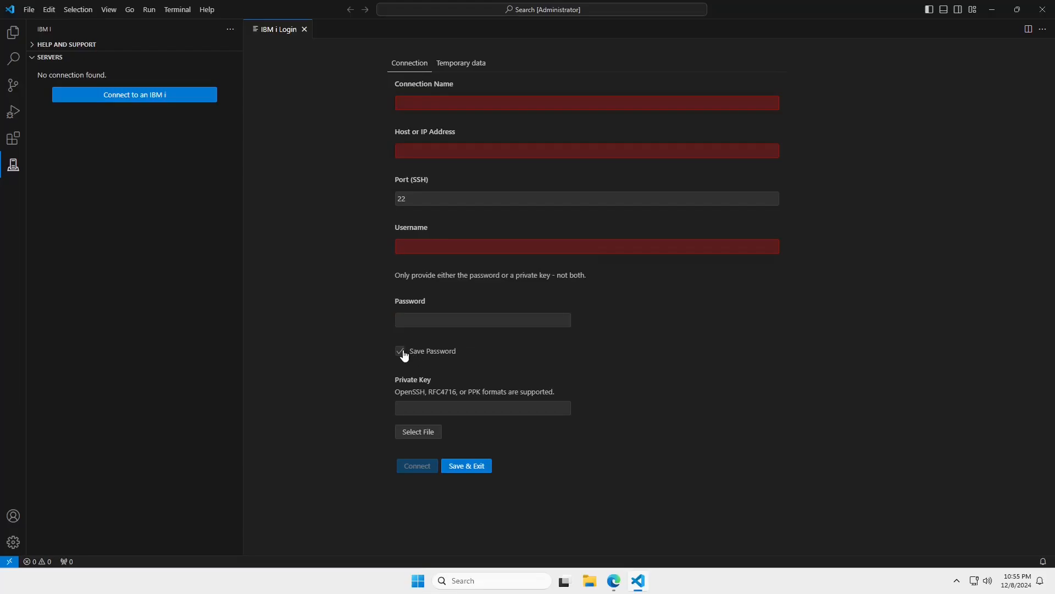
{"action": "left_click", "coordinate": [400, 351]}
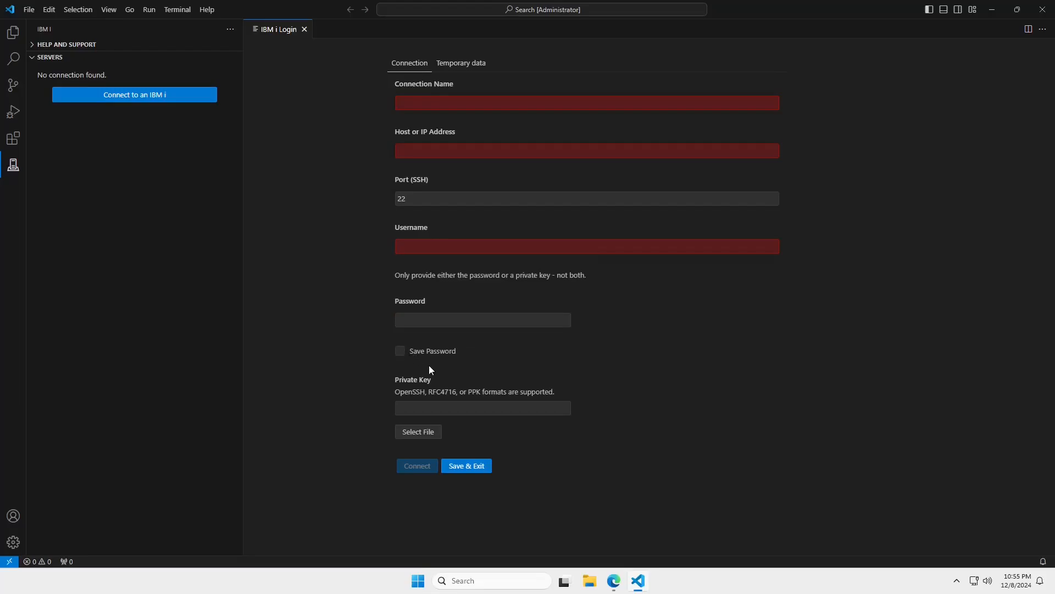
{"action": "mouse_move", "coordinate": [410, 386]}
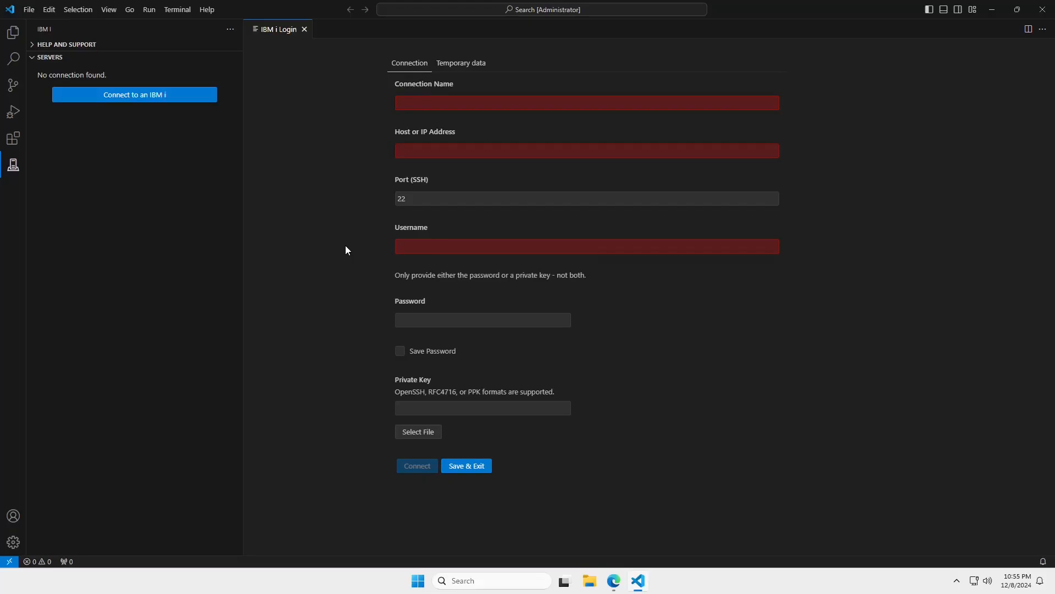
{"action": "left_click", "coordinate": [465, 465]}
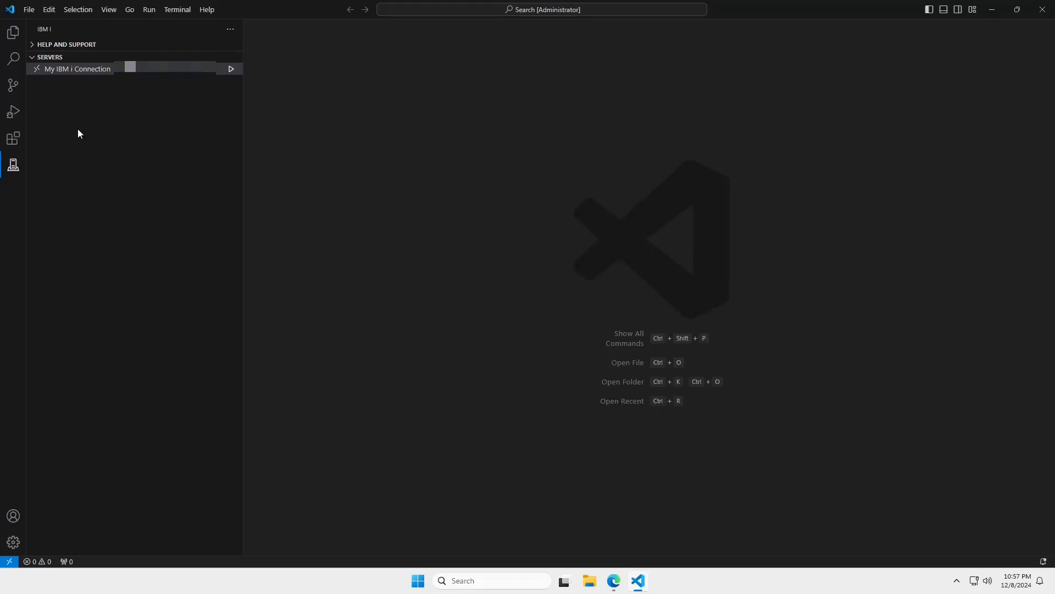
{"action": "mouse_move", "coordinate": [56, 97]}
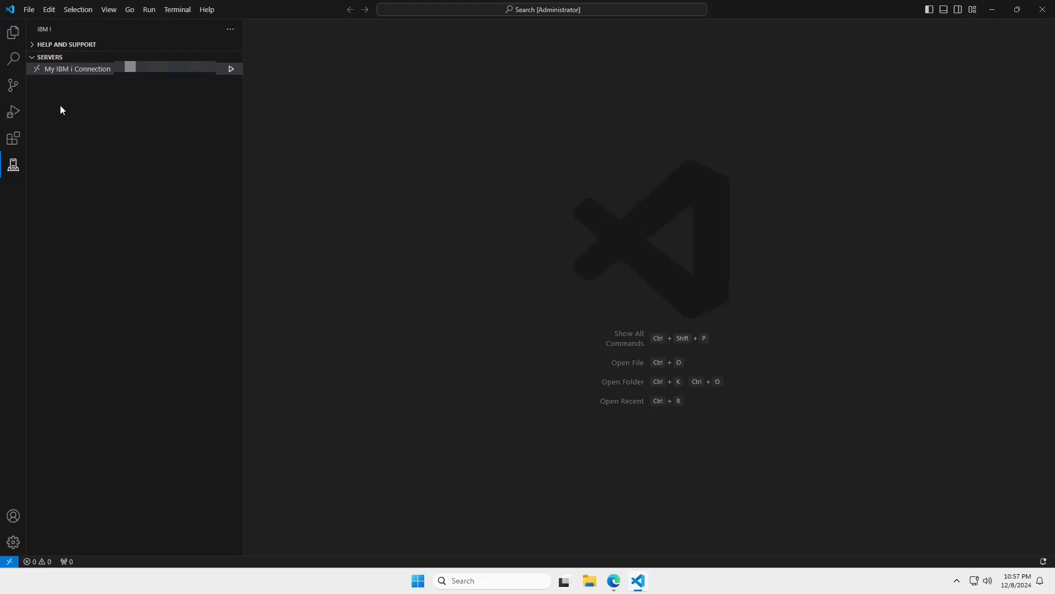
{"action": "mouse_move", "coordinate": [60, 112]}
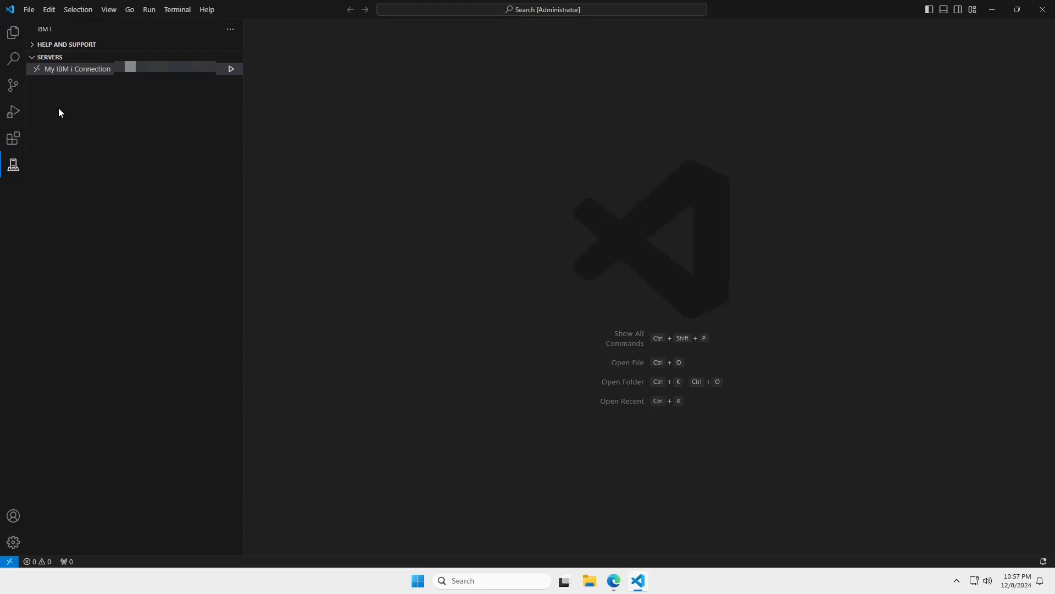
{"action": "mouse_move", "coordinate": [66, 172]}
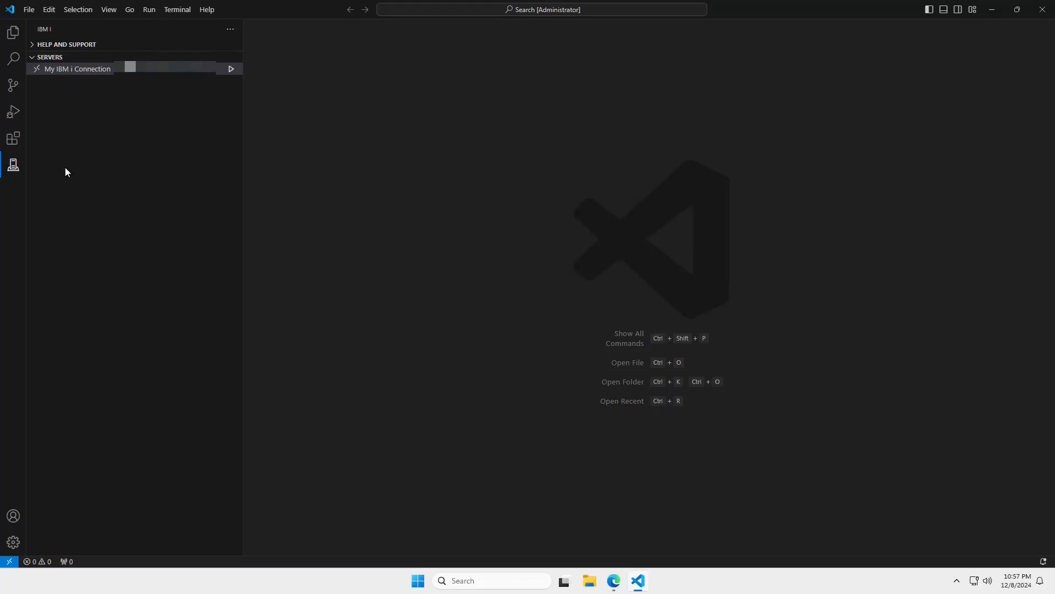
{"action": "mouse_move", "coordinate": [63, 72]}
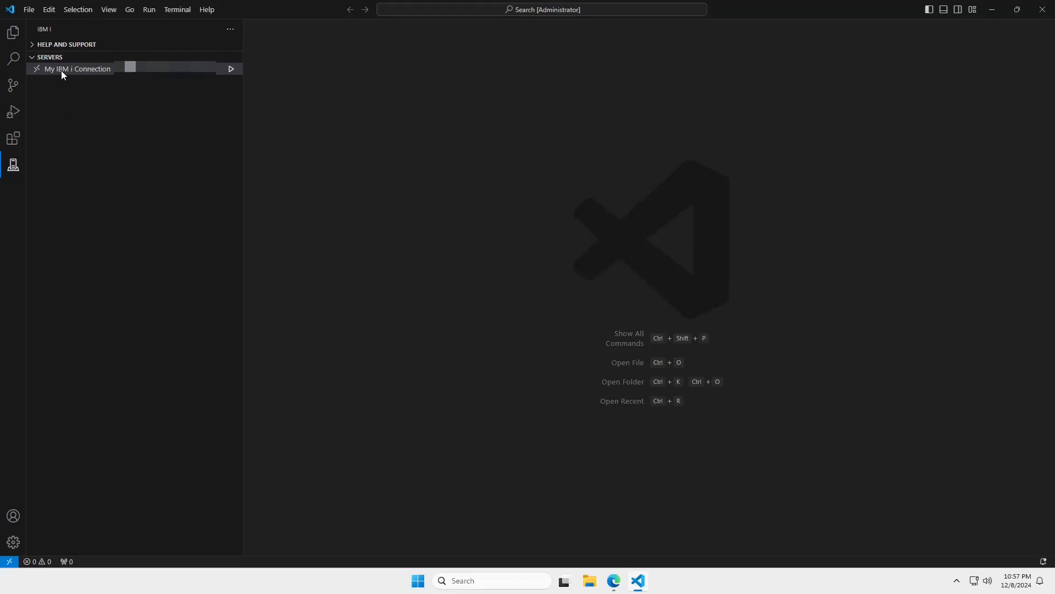
Connect to My IBM i Connection from the Servers list in the IBM i sidebar
{"action": "left_click", "coordinate": [77, 69]}
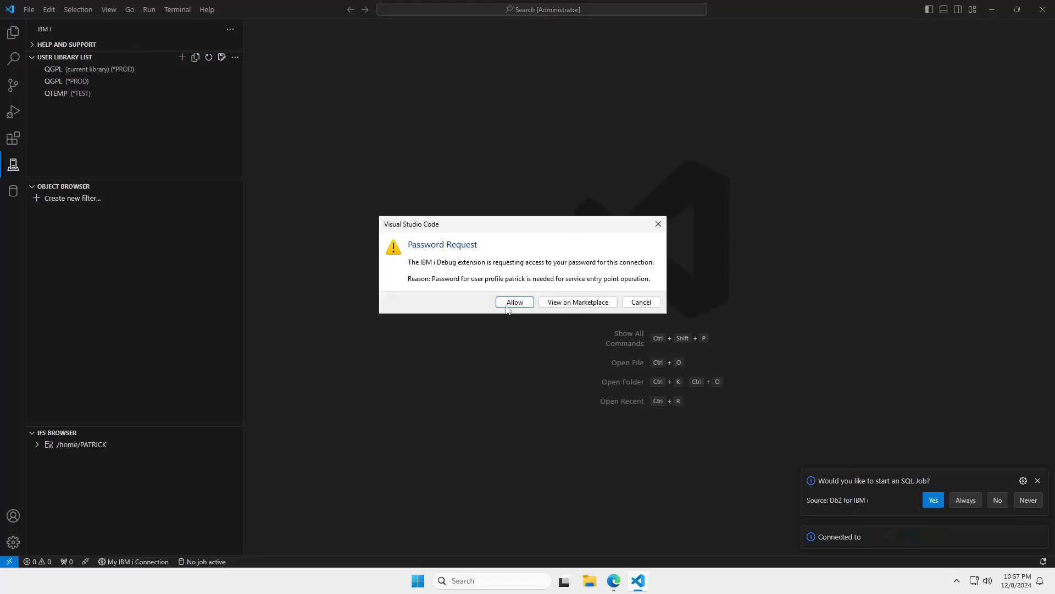
Allow the IBM i Debug extension password access and accept starting an SQL job
{"action": "left_click", "coordinate": [513, 302]}
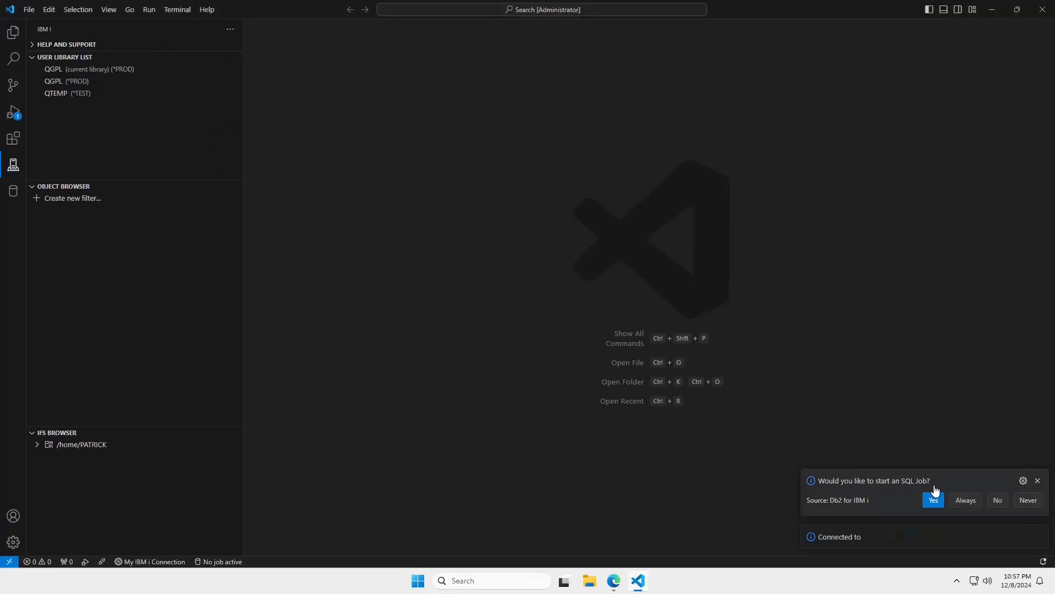
{"action": "left_click", "coordinate": [932, 500]}
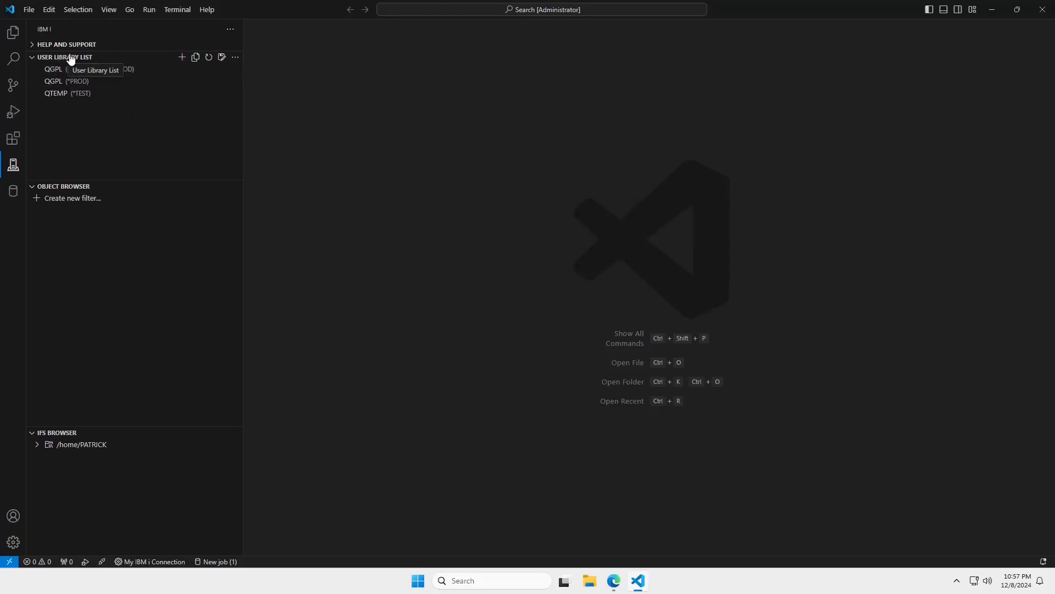
{"action": "mouse_move", "coordinate": [73, 129]}
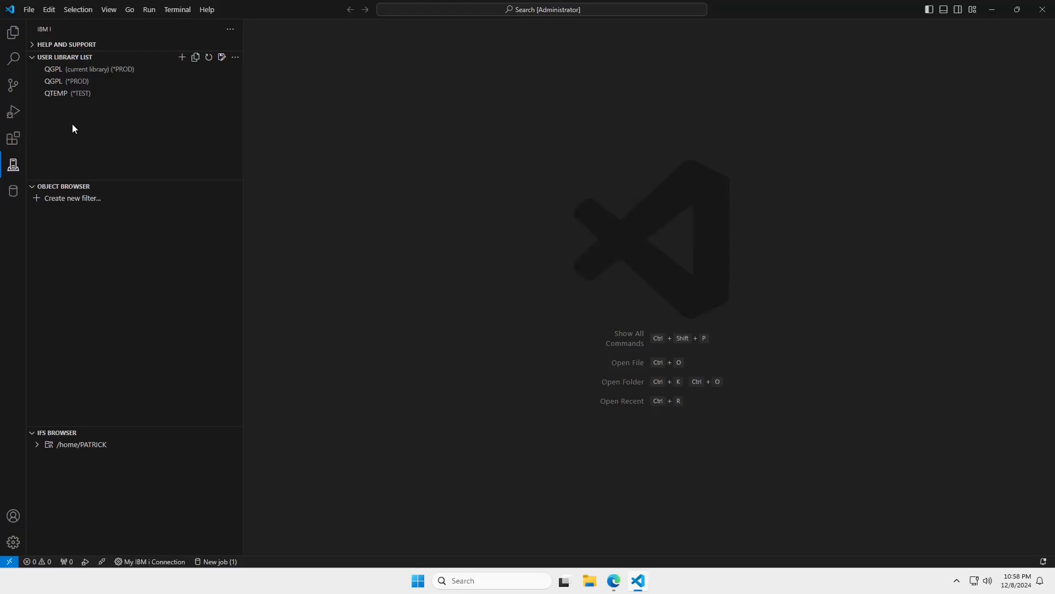
{"action": "mouse_move", "coordinate": [77, 137]}
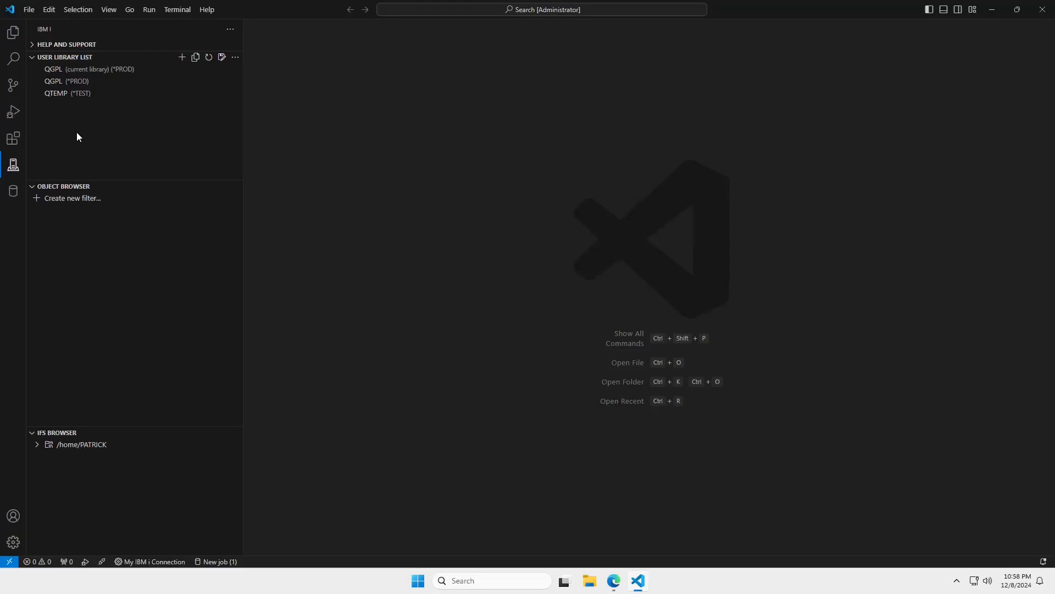
Add PBEHR to the User Library List and set it as the current library
{"action": "left_click", "coordinate": [182, 57]}
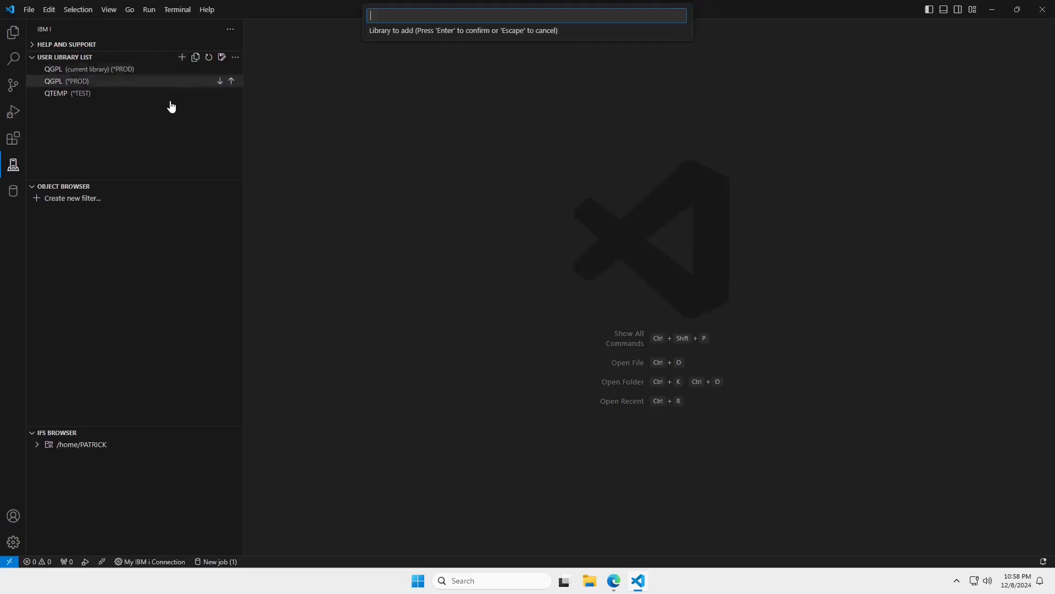
{"action": "type", "text": "pbehi"}
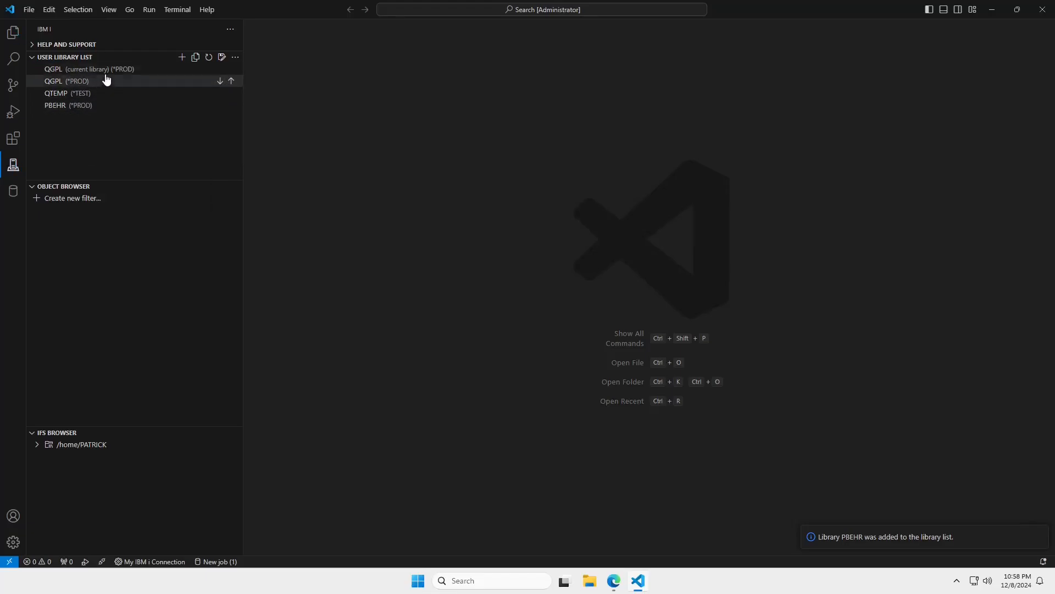
{"action": "right_click", "coordinate": [67, 105]}
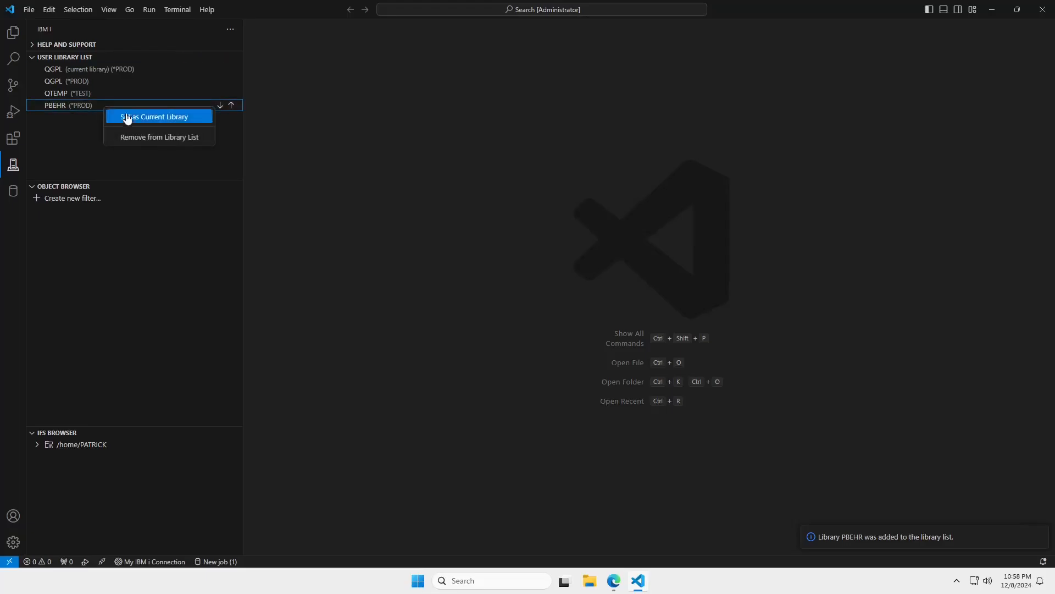
{"action": "left_click", "coordinate": [159, 137]}
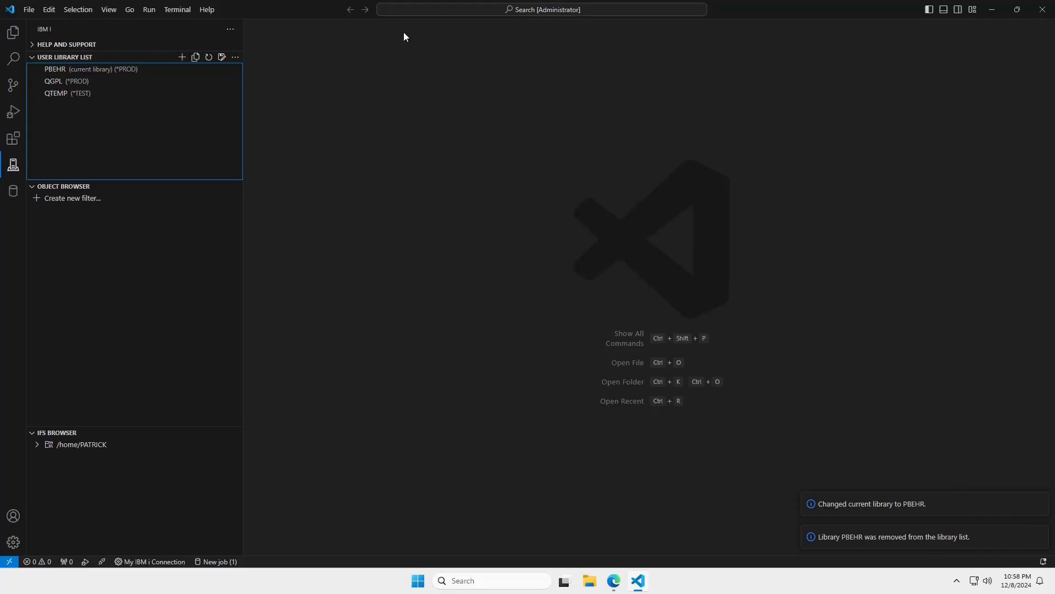
{"action": "mouse_move", "coordinate": [268, 109]}
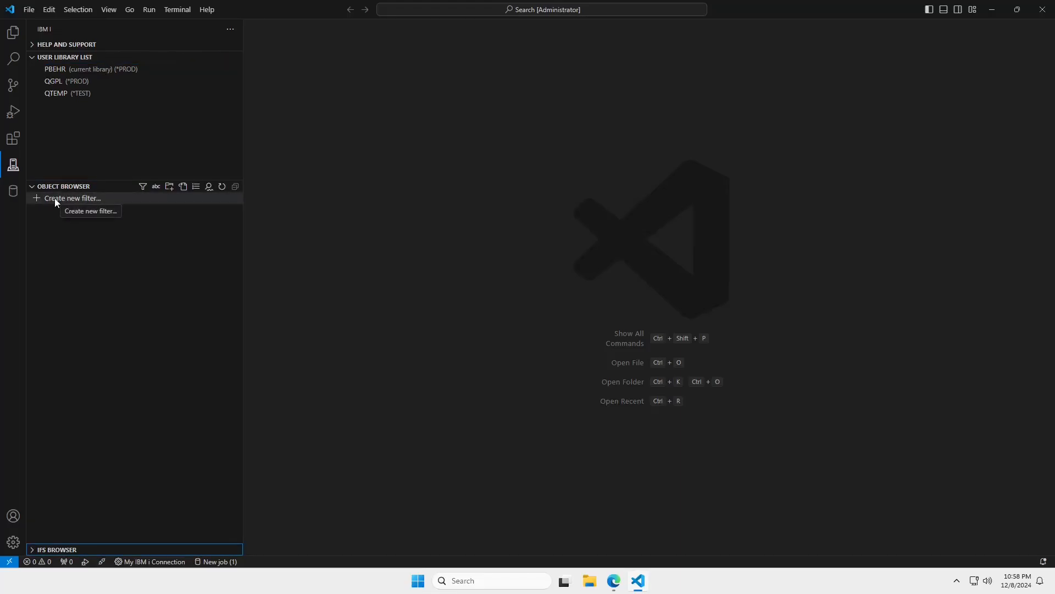
Create the object filter "Patrick's RPG Source" with library PBEHR and objects QRPGLESRC
{"action": "left_click", "coordinate": [73, 198]}
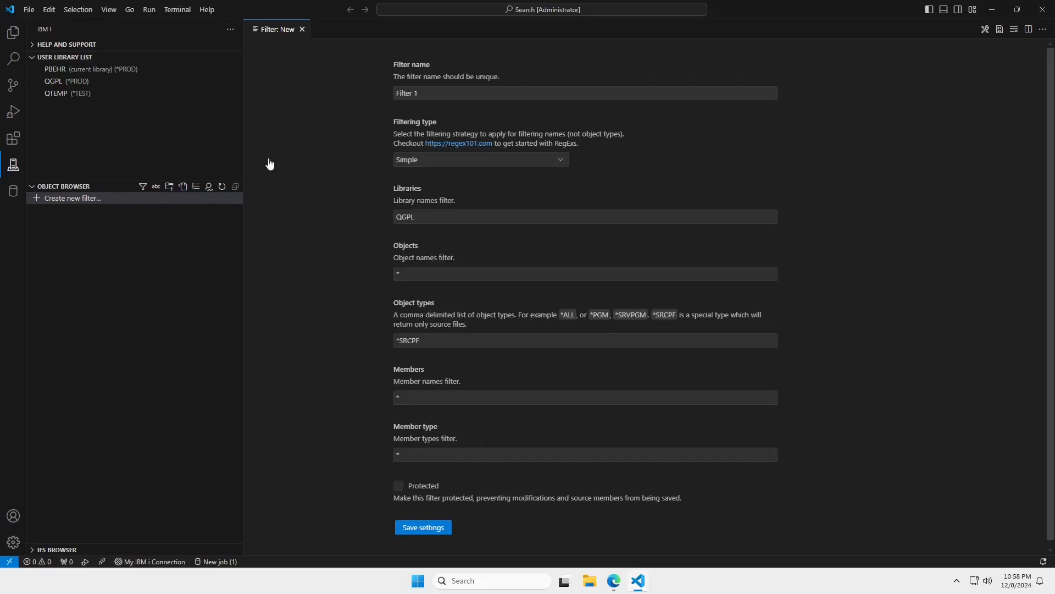
{"action": "left_click", "coordinate": [584, 93]}
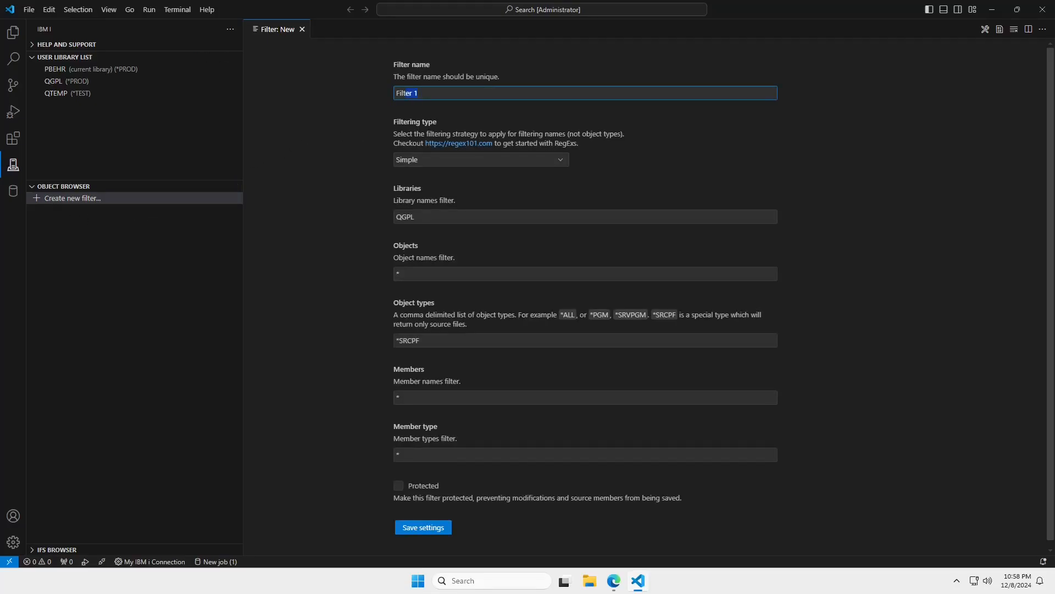
{"action": "type", "text": "Patrick's RPG Source"}
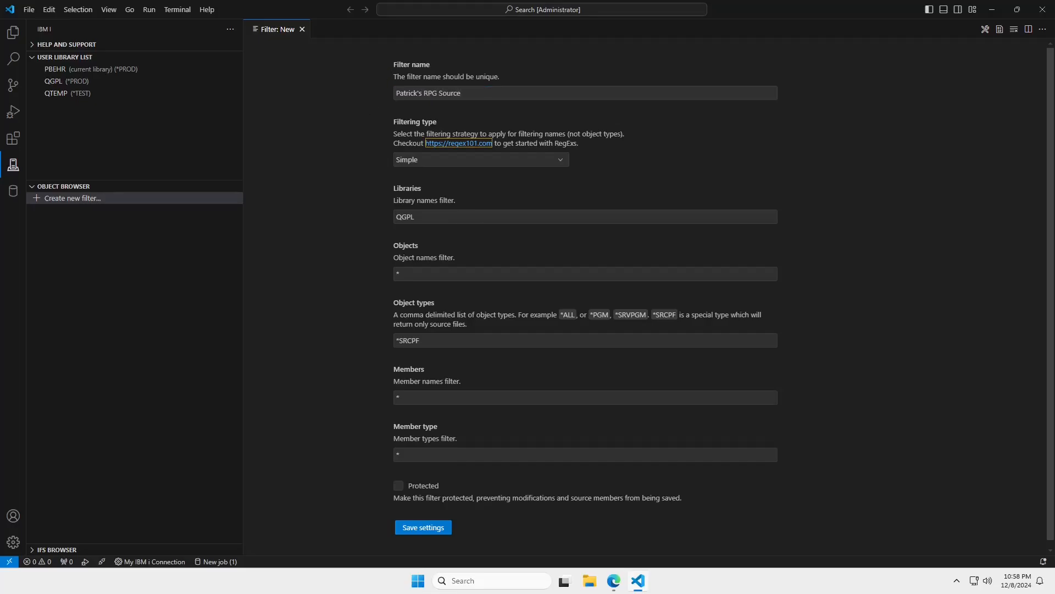
{"action": "left_click", "coordinate": [479, 160]}
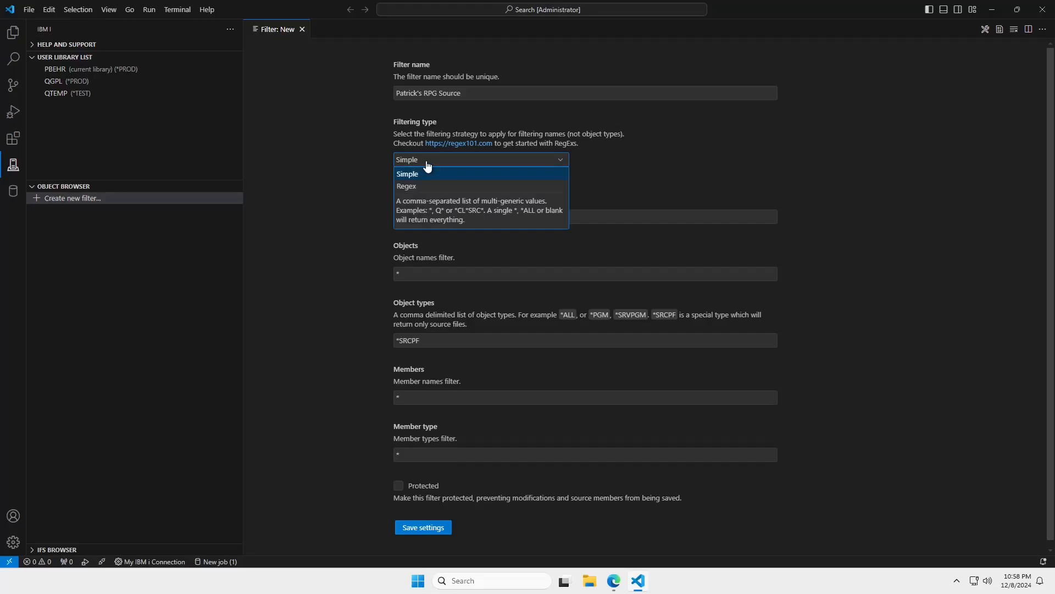
{"action": "left_click", "coordinate": [407, 173]}
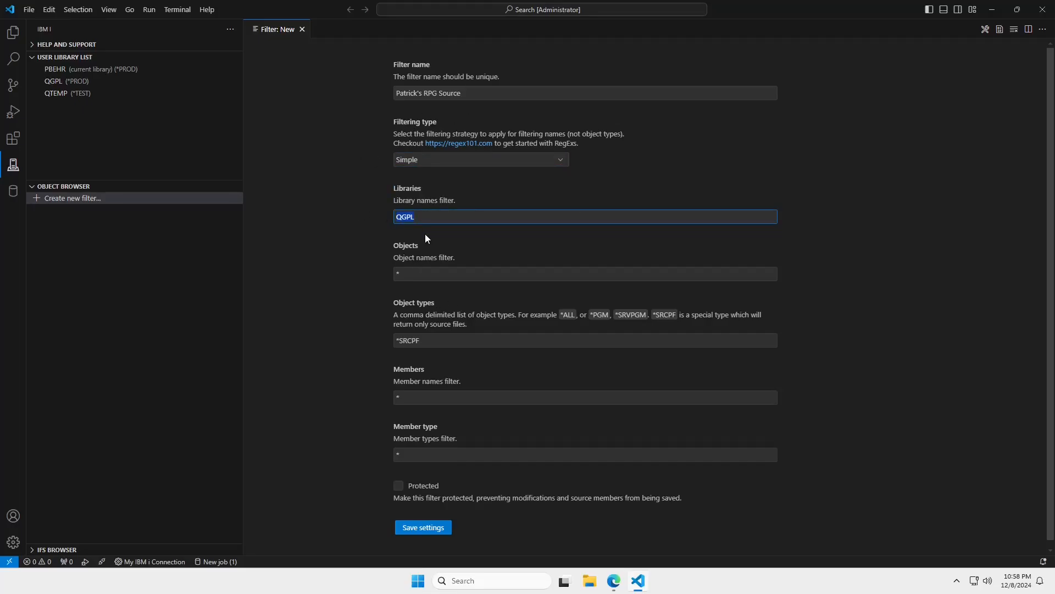
{"action": "type", "text": "PBEHR"}
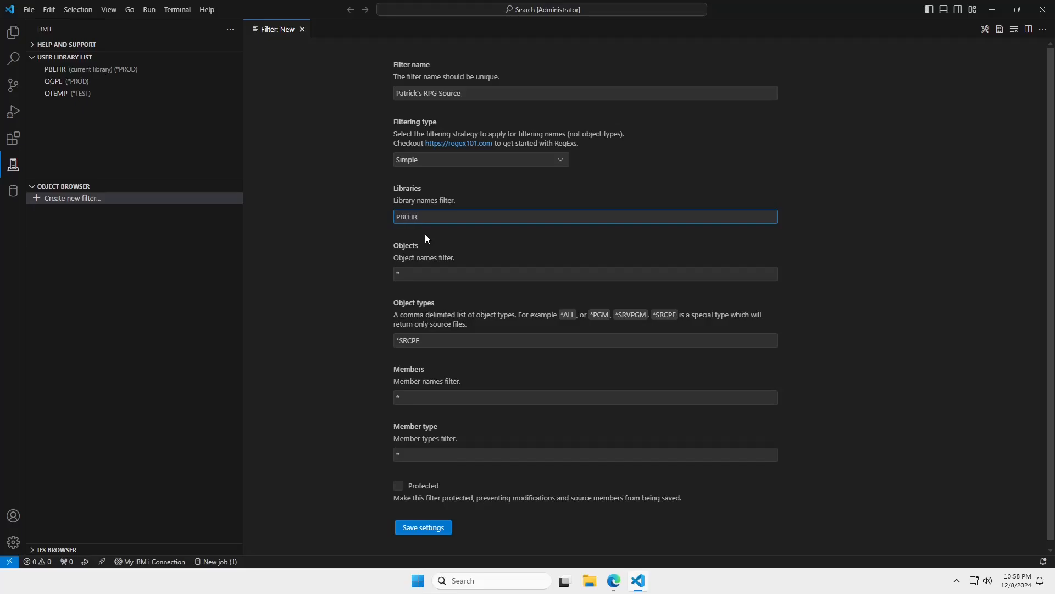
{"action": "left_click", "coordinate": [584, 273]}
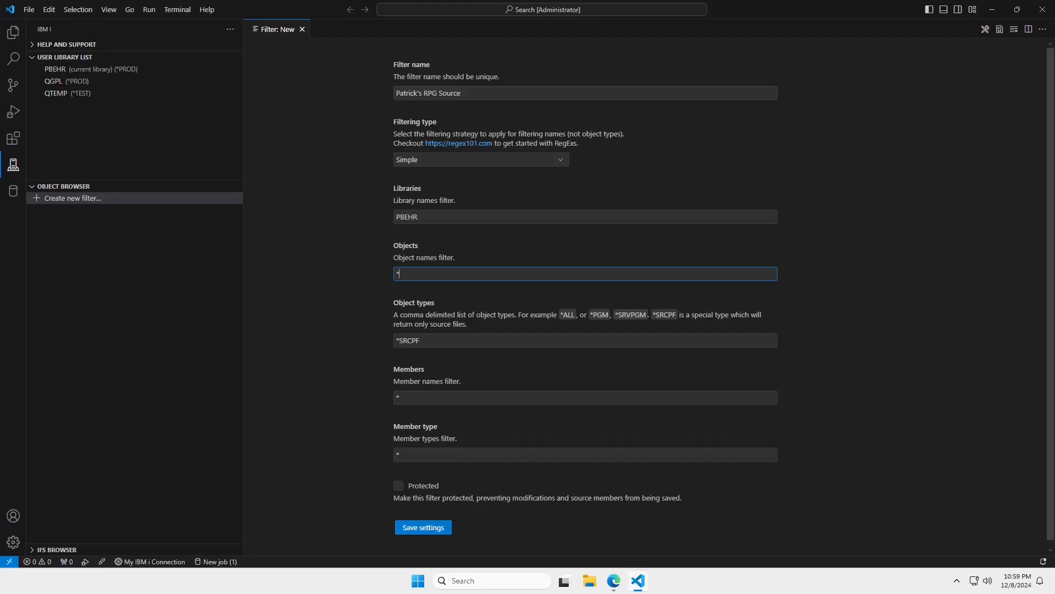
{"action": "type", "text": "QRPGLW"}
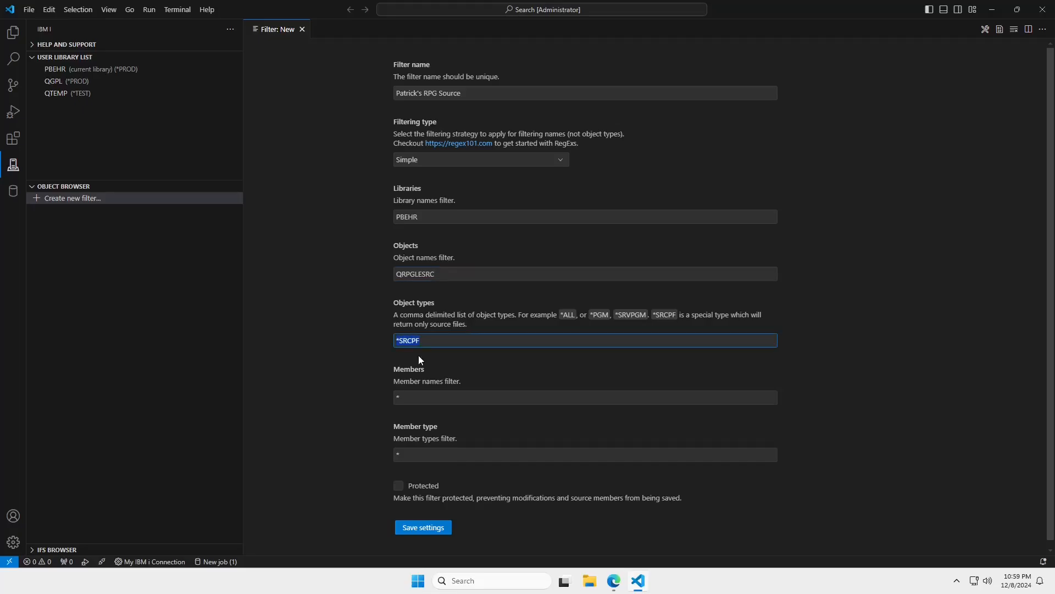
{"action": "left_click", "coordinate": [585, 397]}
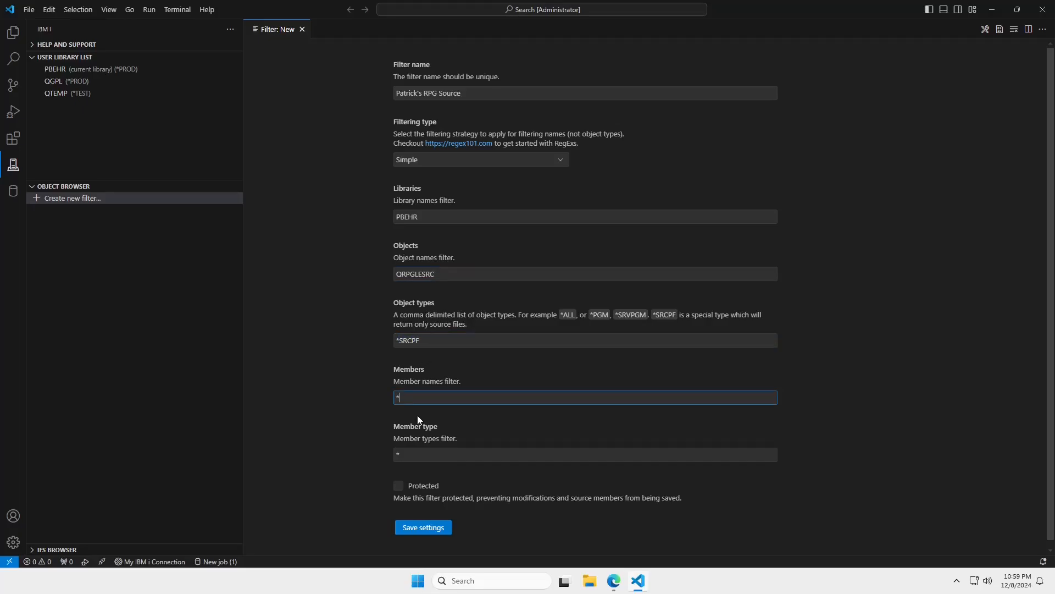
{"action": "left_click", "coordinate": [584, 454]}
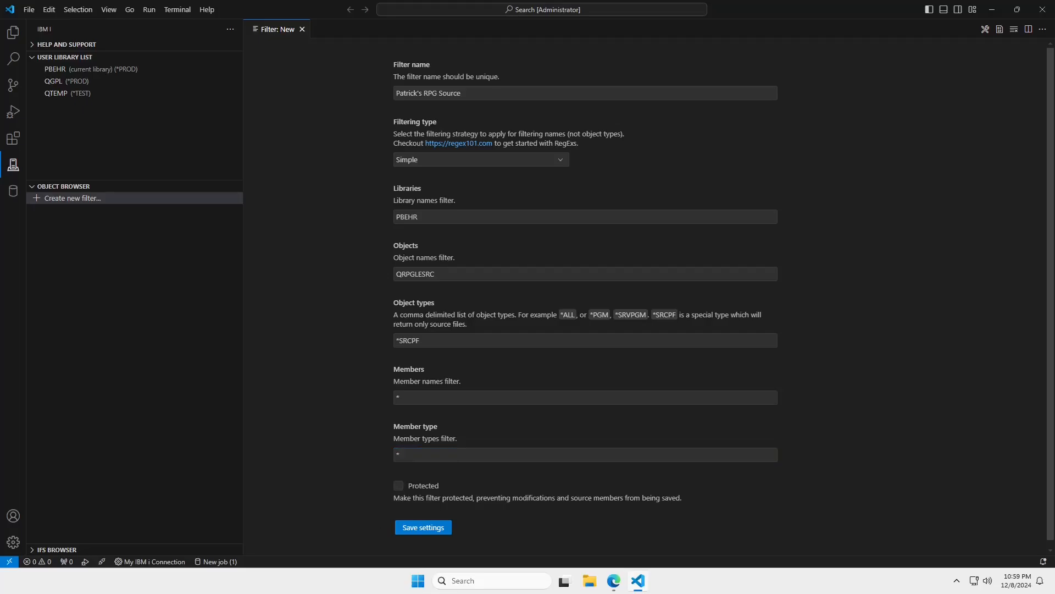
{"action": "left_click", "coordinate": [422, 527]}
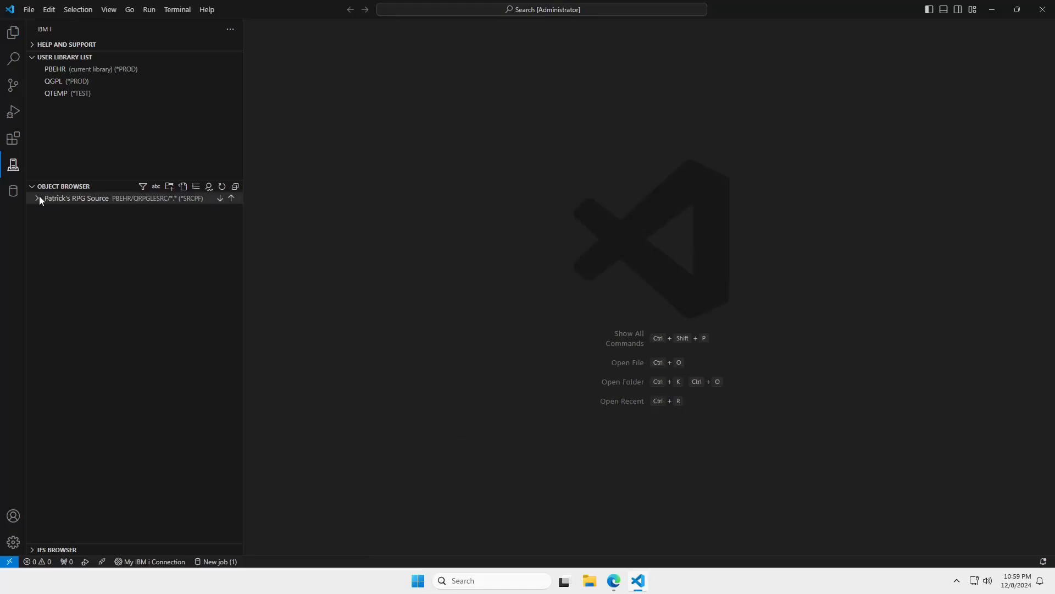
Expand the new filter and open TEST.SQLRPGLE from PBEHR/QRPGLESRC in the editor
{"action": "left_click", "coordinate": [38, 198]}
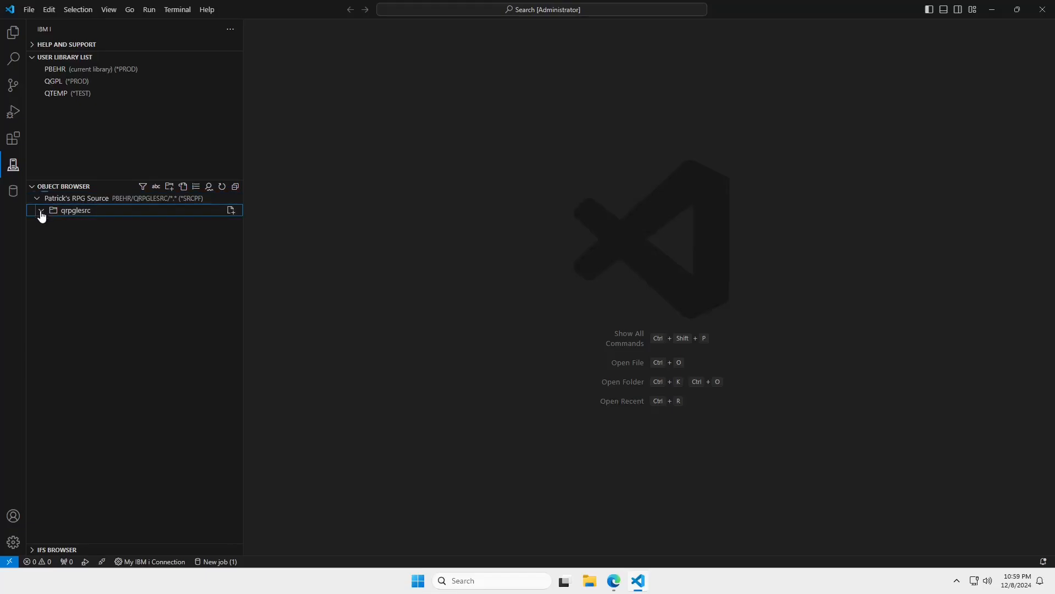
{"action": "left_click", "coordinate": [41, 210]}
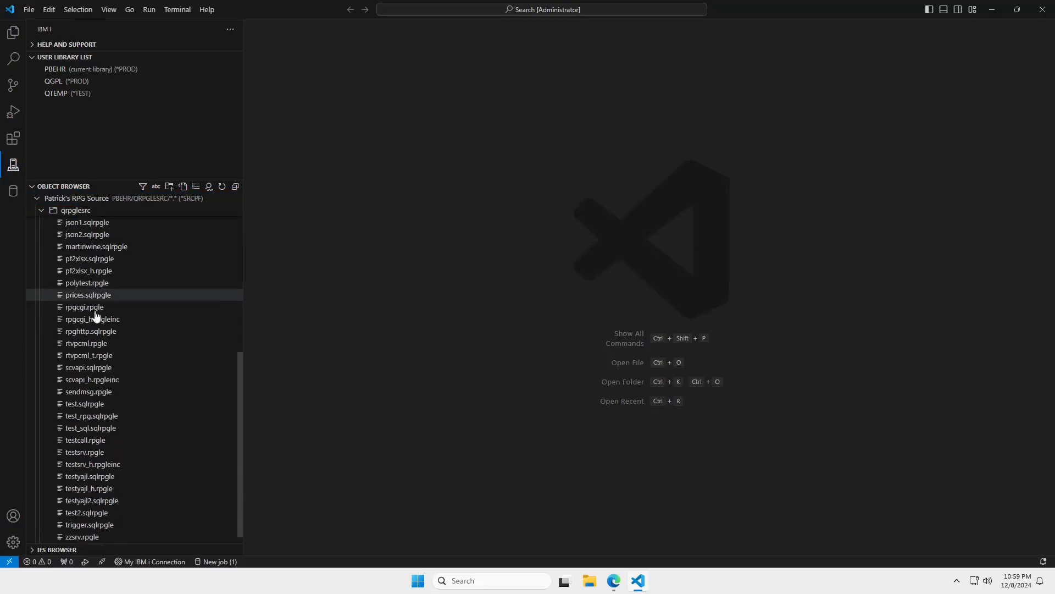
{"action": "scroll", "scroll_direction": "down", "scroll_amount": 3}
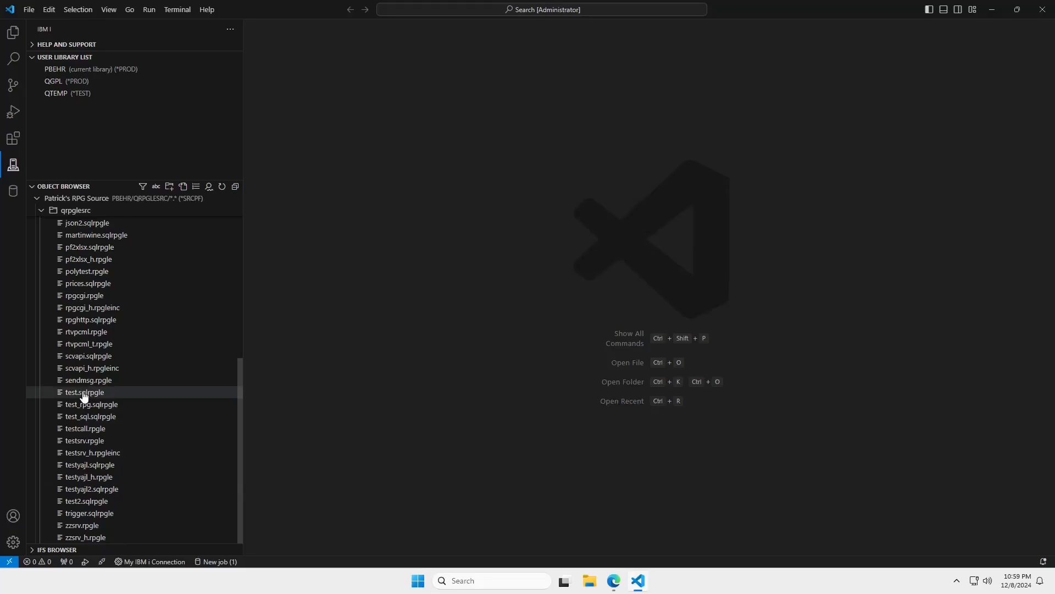
{"action": "double_click", "coordinate": [84, 392]}
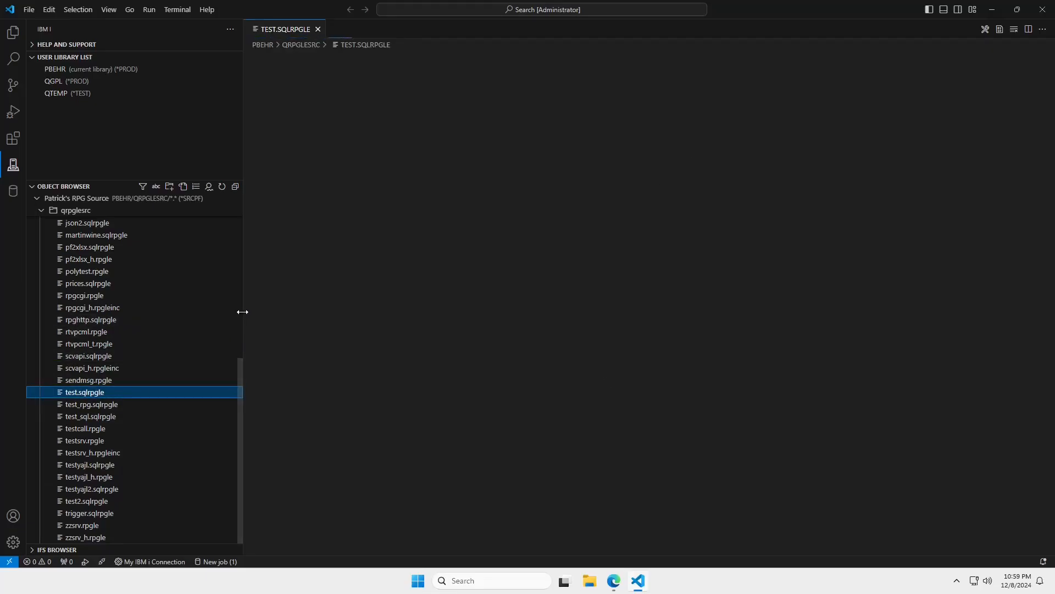
{"action": "double_click", "coordinate": [84, 392]}
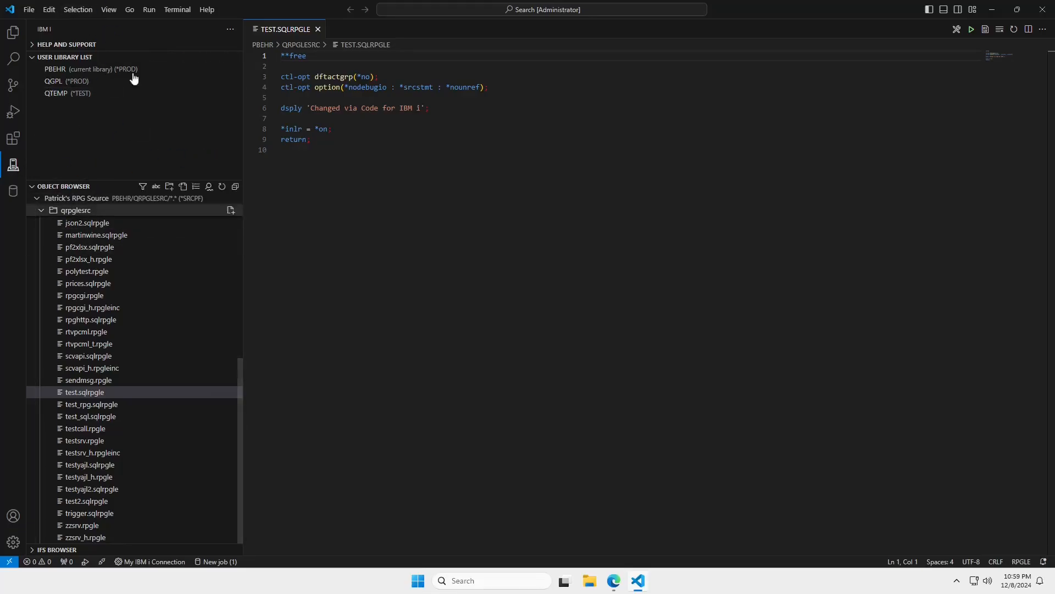
{"action": "left_click", "coordinate": [12, 164]}
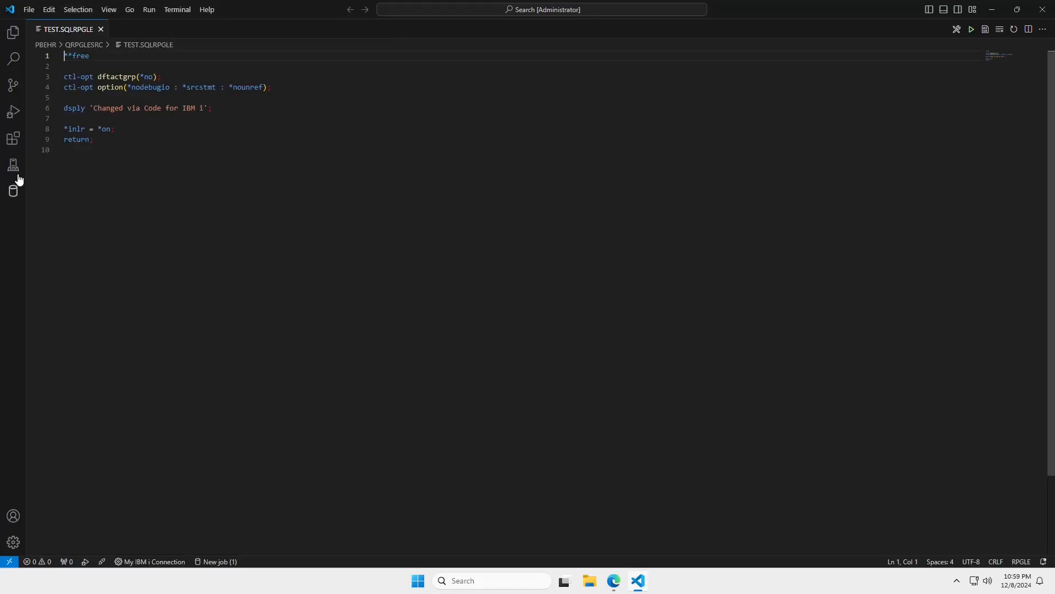
{"action": "left_click", "coordinate": [13, 165]}
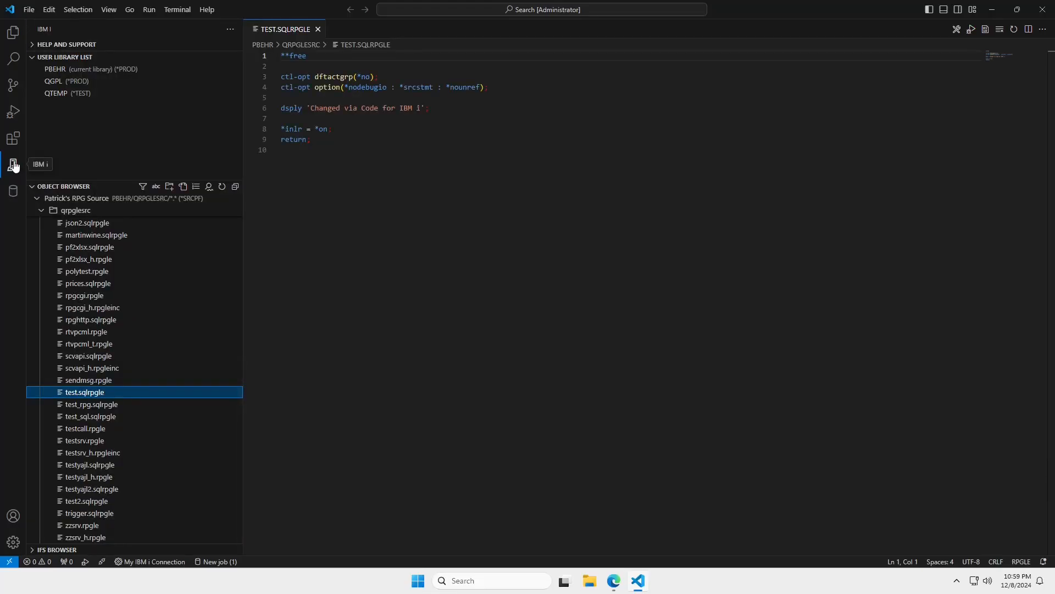
Change the line 6 dsply text to 'Changed again in VS Code' and save TEST.SQLRPGLE
{"action": "left_click", "coordinate": [13, 165]}
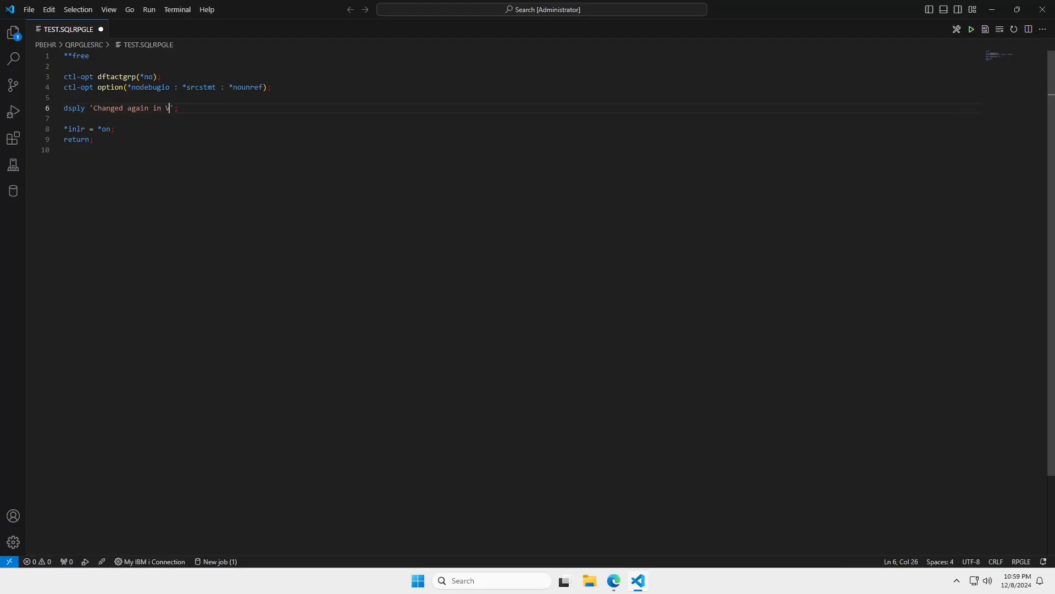
{"action": "type", "text": "S Code"}
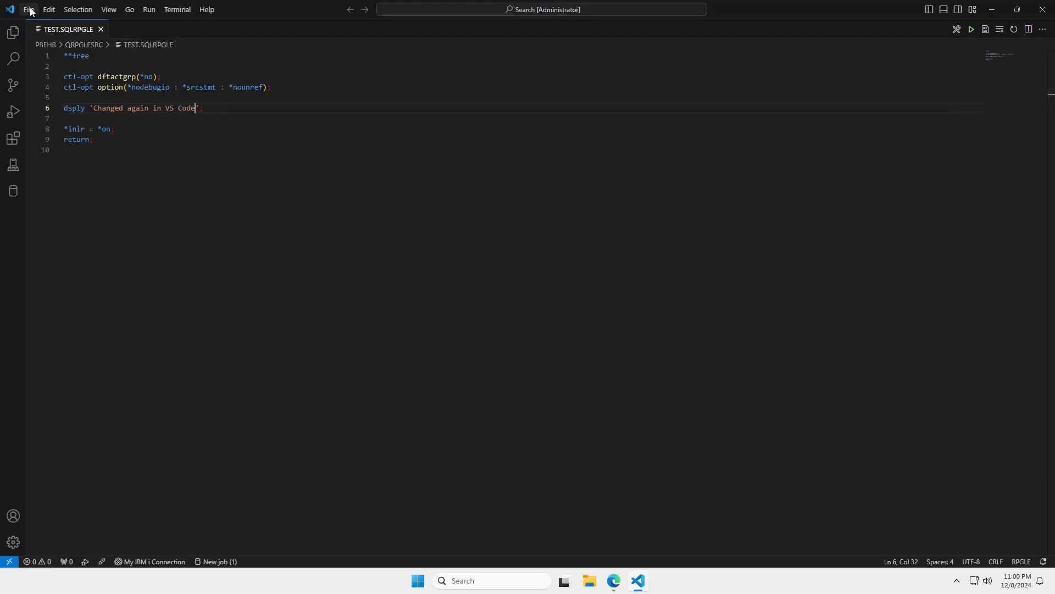
{"action": "left_click", "coordinate": [29, 9]}
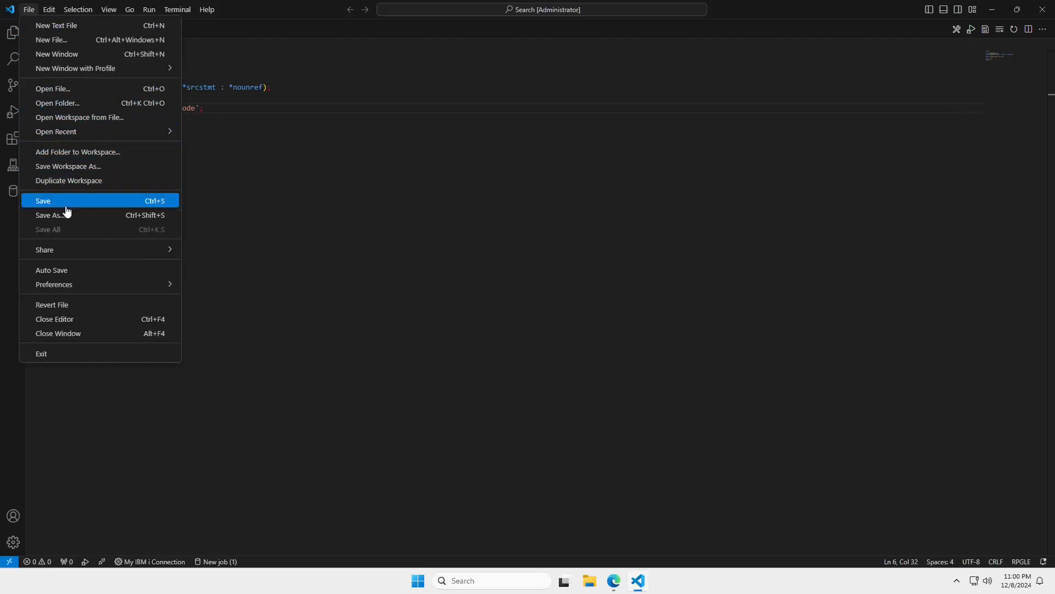
{"action": "left_click", "coordinate": [42, 201]}
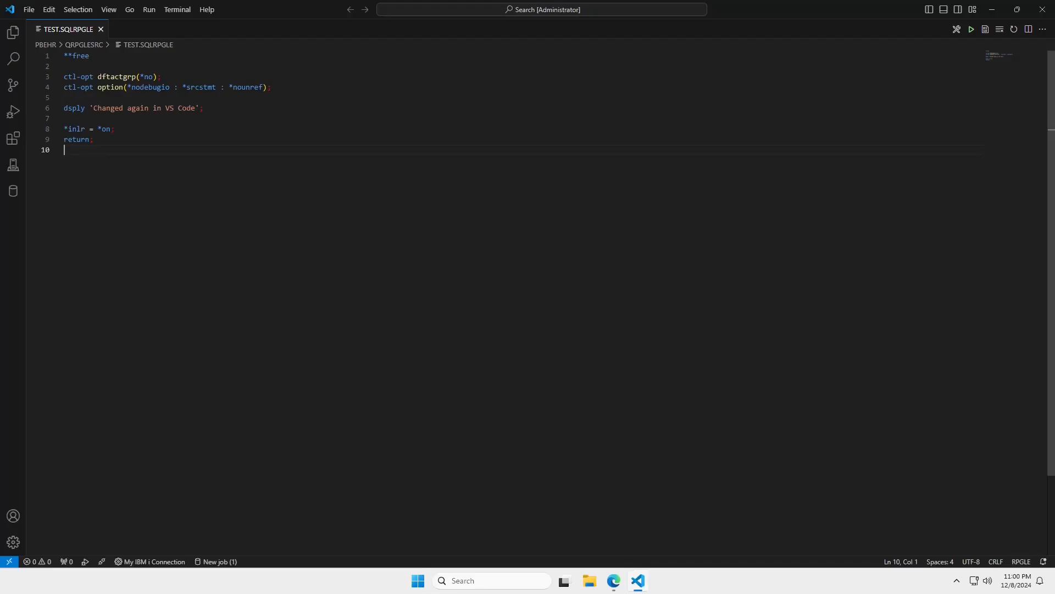
{"action": "mouse_move", "coordinate": [22, 183]}
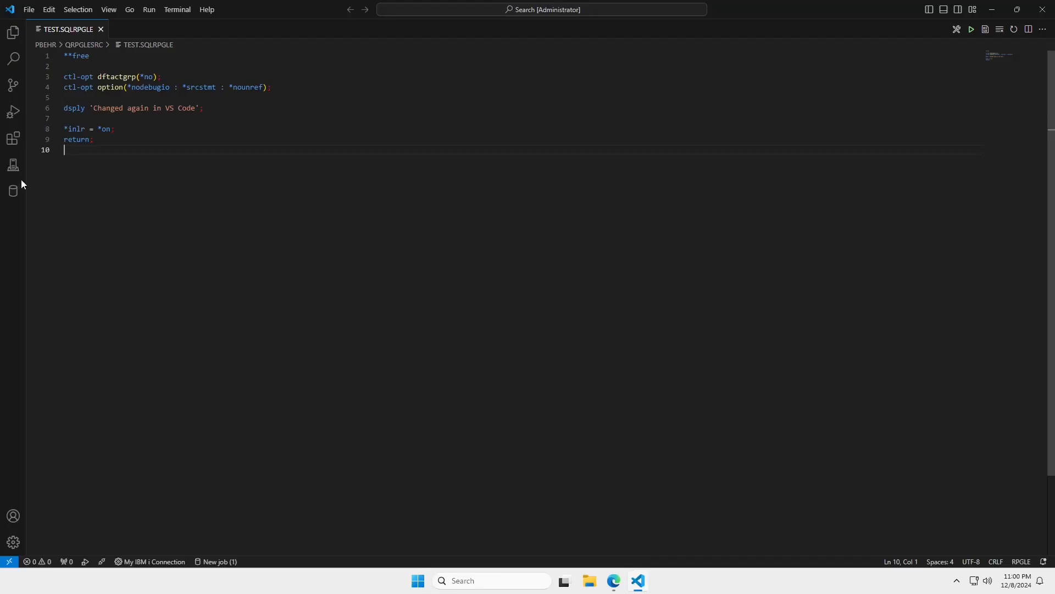
Compile TEST.SQLRPGLE with the Create SQL ILE RPG Program (CRTSQLRPGI) action
{"action": "left_click", "coordinate": [12, 165]}
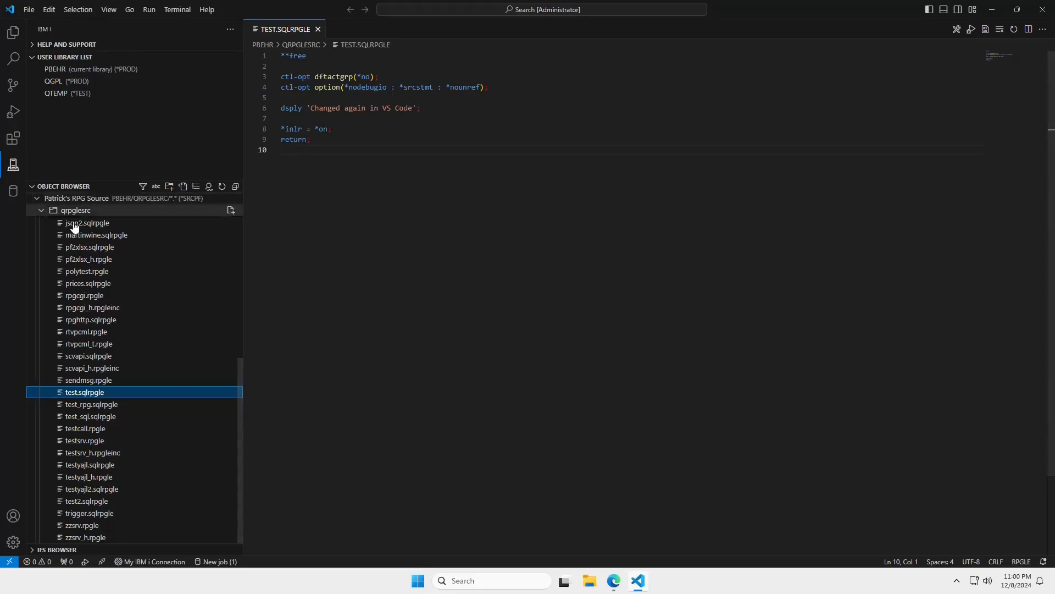
{"action": "right_click", "coordinate": [84, 392]}
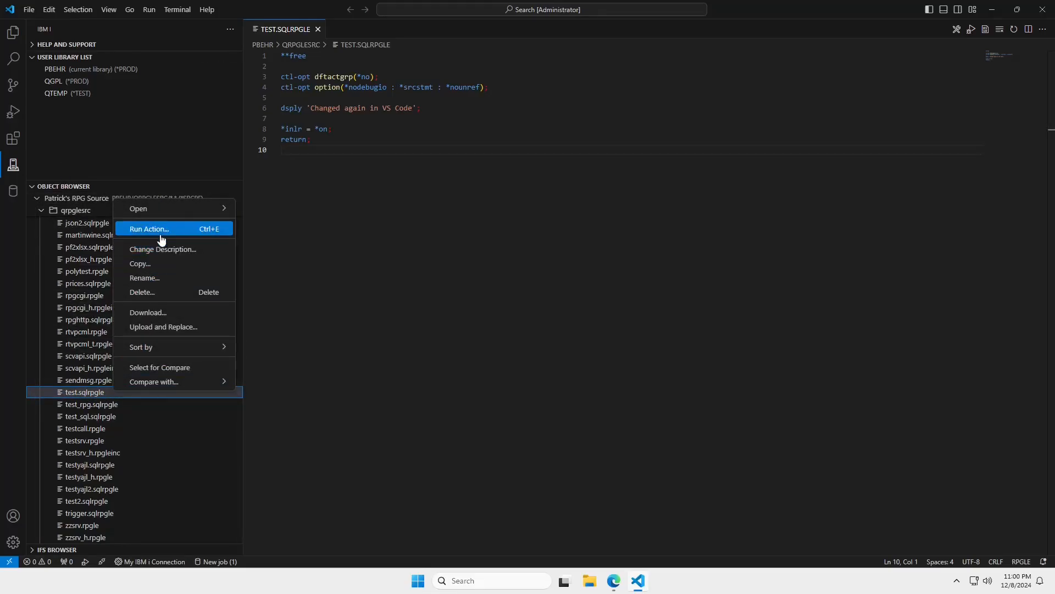
{"action": "mouse_move", "coordinate": [210, 232]}
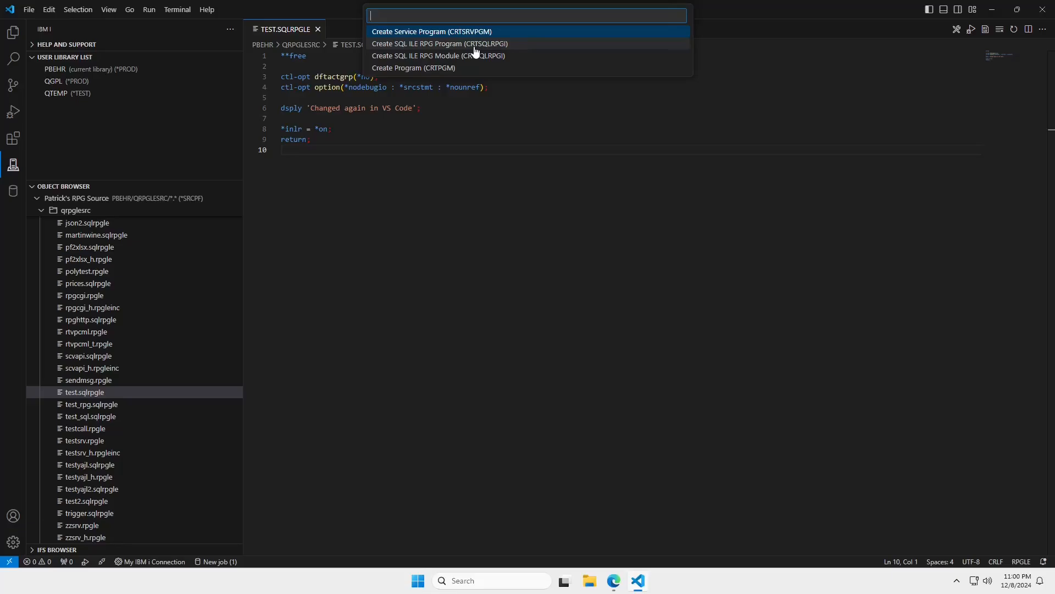
{"action": "mouse_move", "coordinate": [448, 53]}
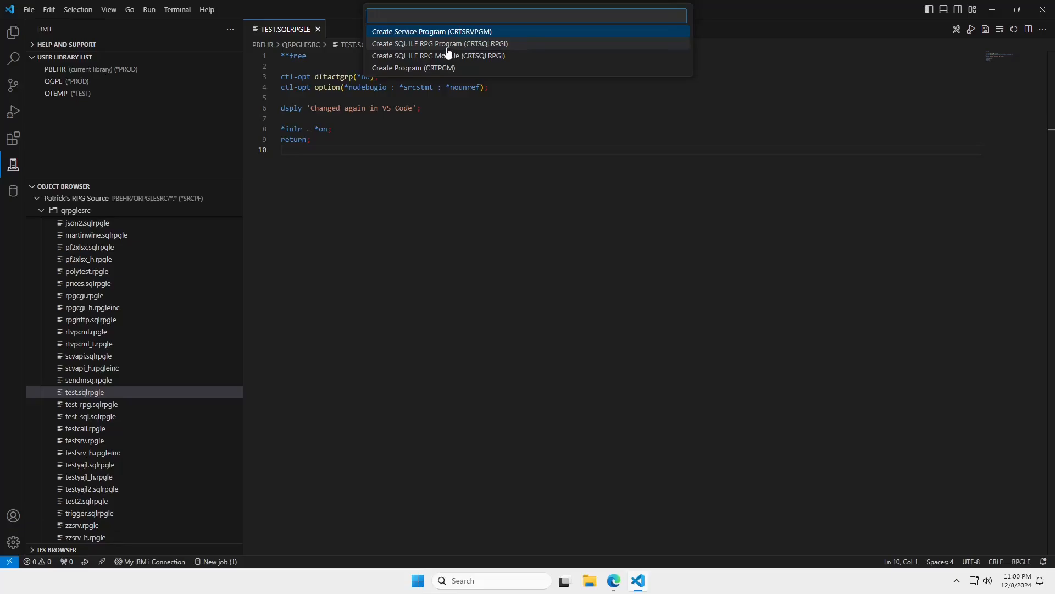
{"action": "left_click", "coordinate": [440, 44]}
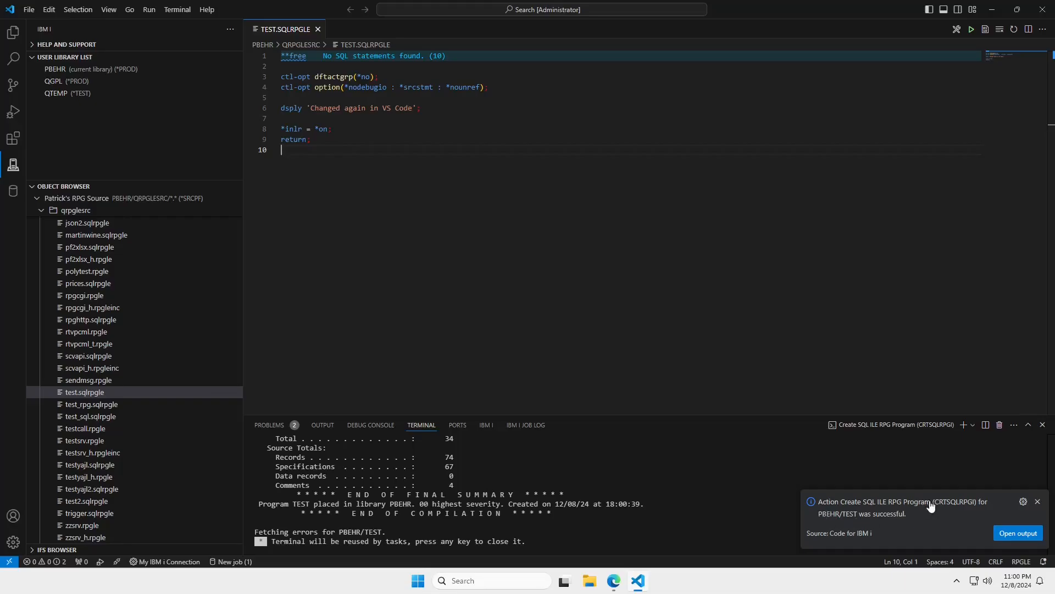
{"action": "left_click", "coordinate": [1037, 502]}
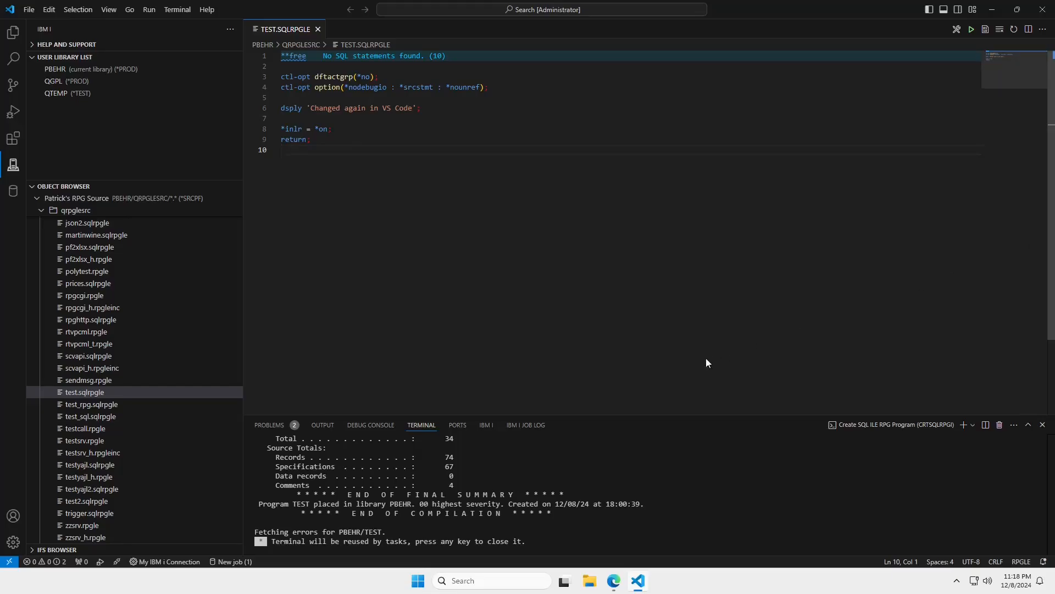
Search Bing from a new Edge tab for 'code for i fridays'
{"action": "left_click", "coordinate": [613, 581]}
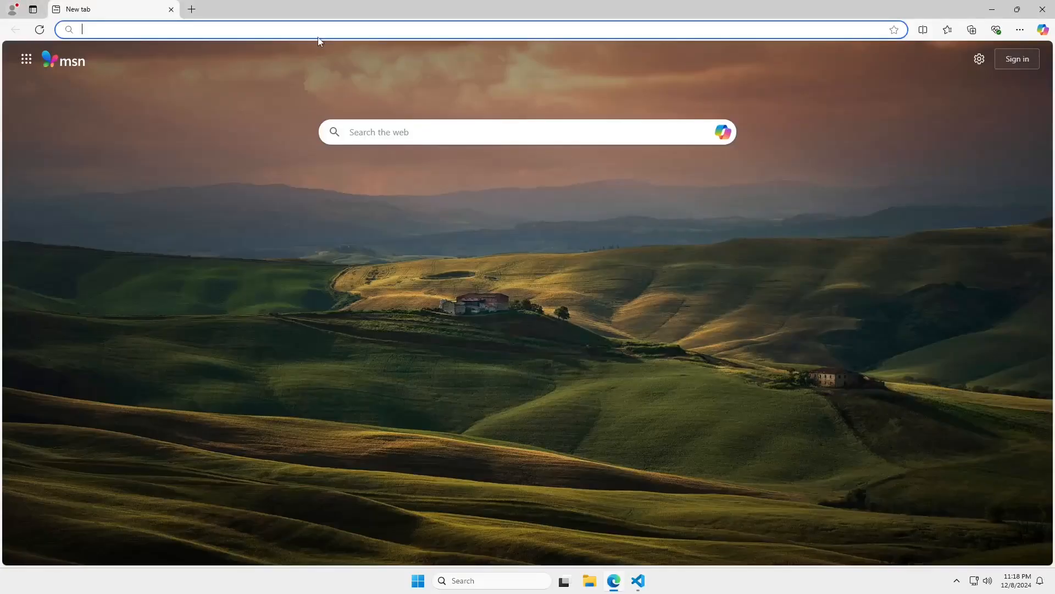
{"action": "type", "text": "code for i fri"}
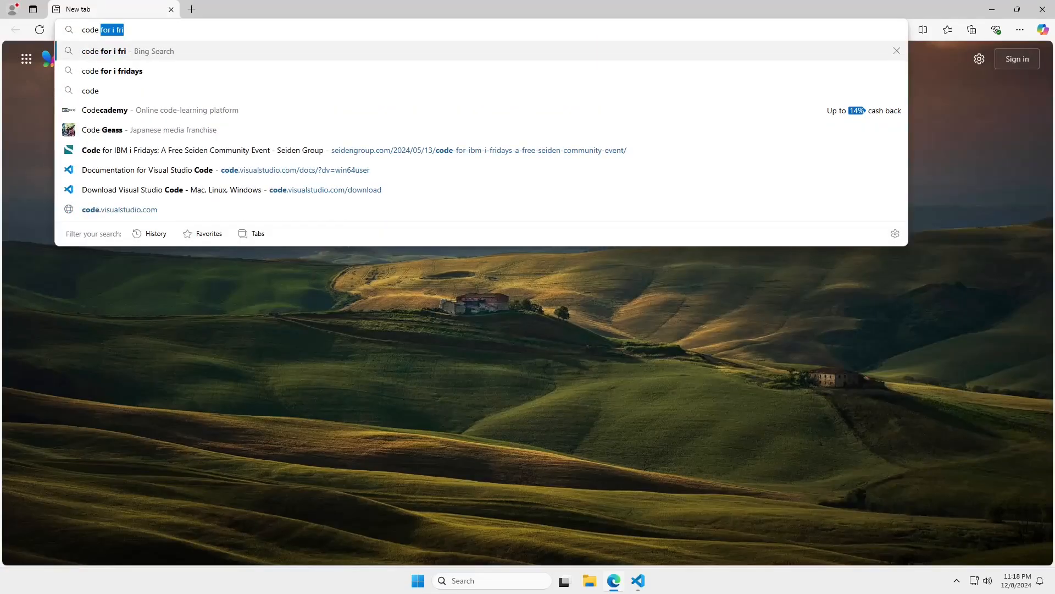
{"action": "left_click", "coordinate": [114, 70]}
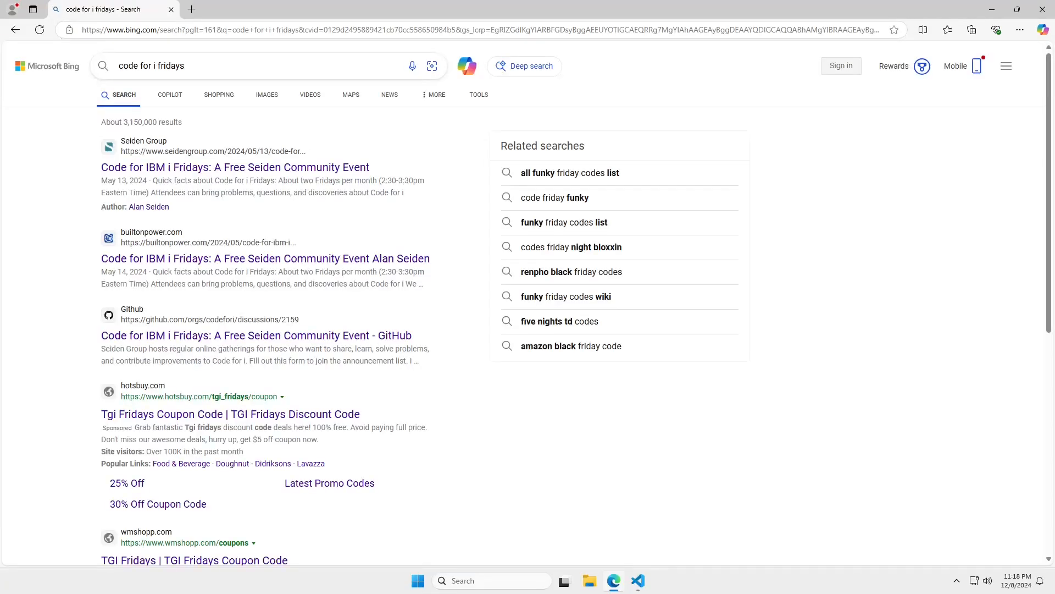
{"action": "mouse_move", "coordinate": [235, 167]}
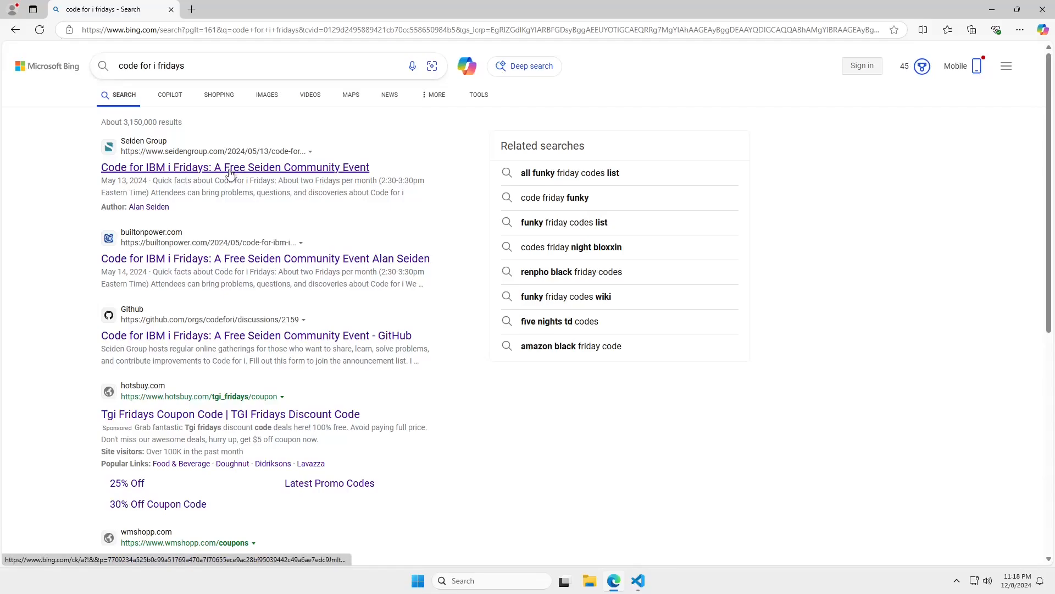
Open the Seiden Group result 'Code for IBM i Fridays: A Free Seiden Community Event'
{"action": "left_click", "coordinate": [235, 168]}
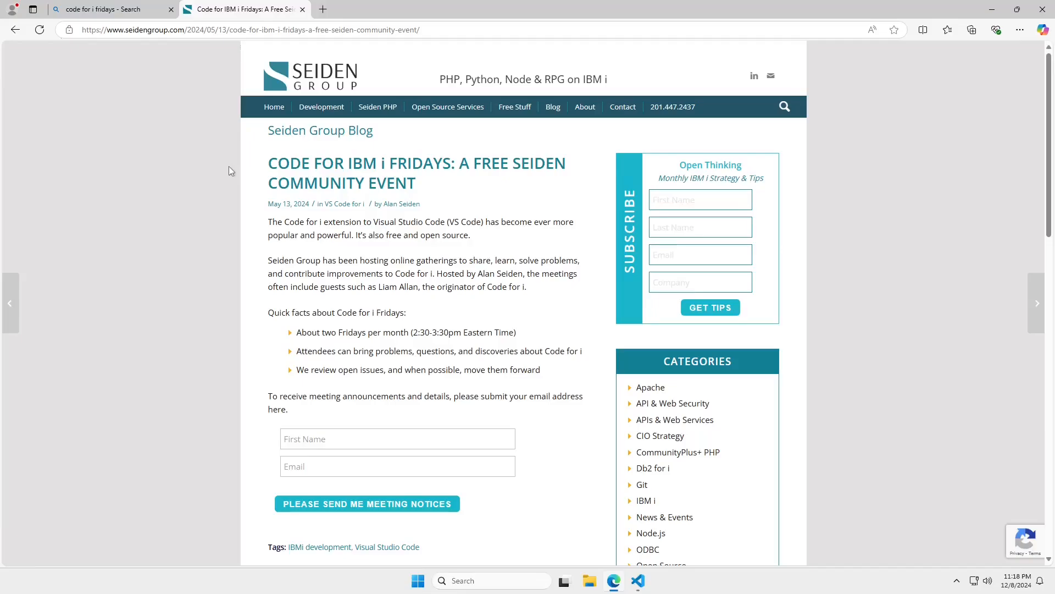
{"action": "mouse_move", "coordinate": [211, 354]}
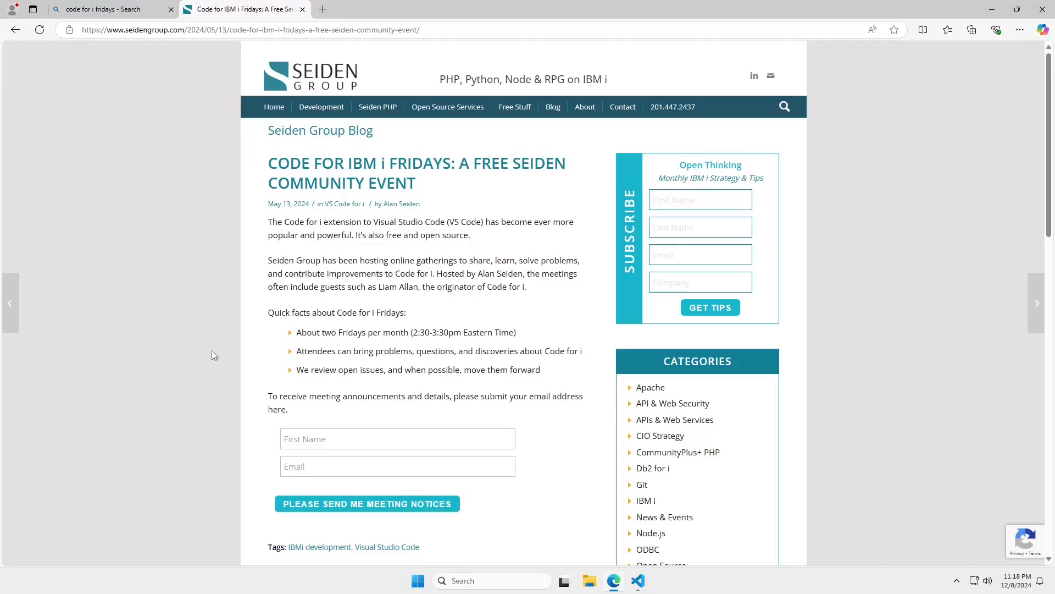
{"action": "mouse_move", "coordinate": [225, 434]}
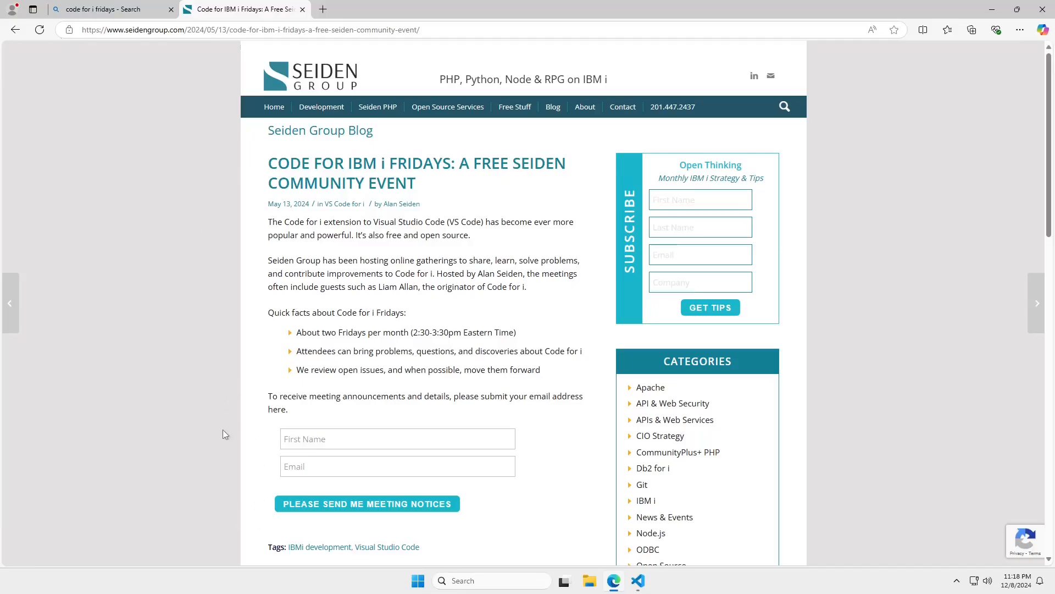